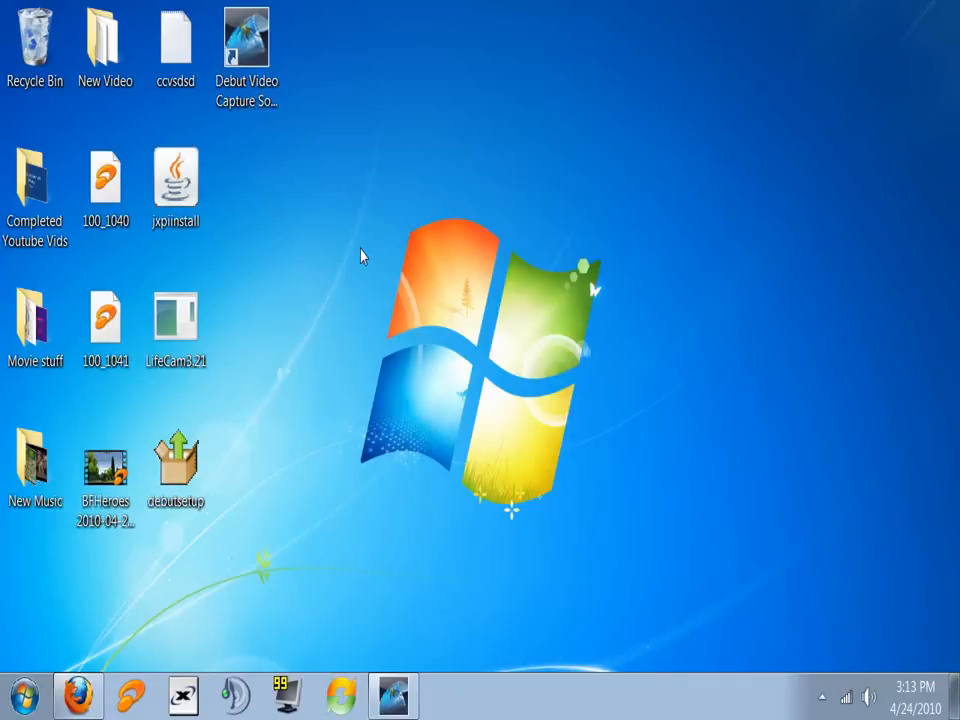
mouse_move(364, 270)
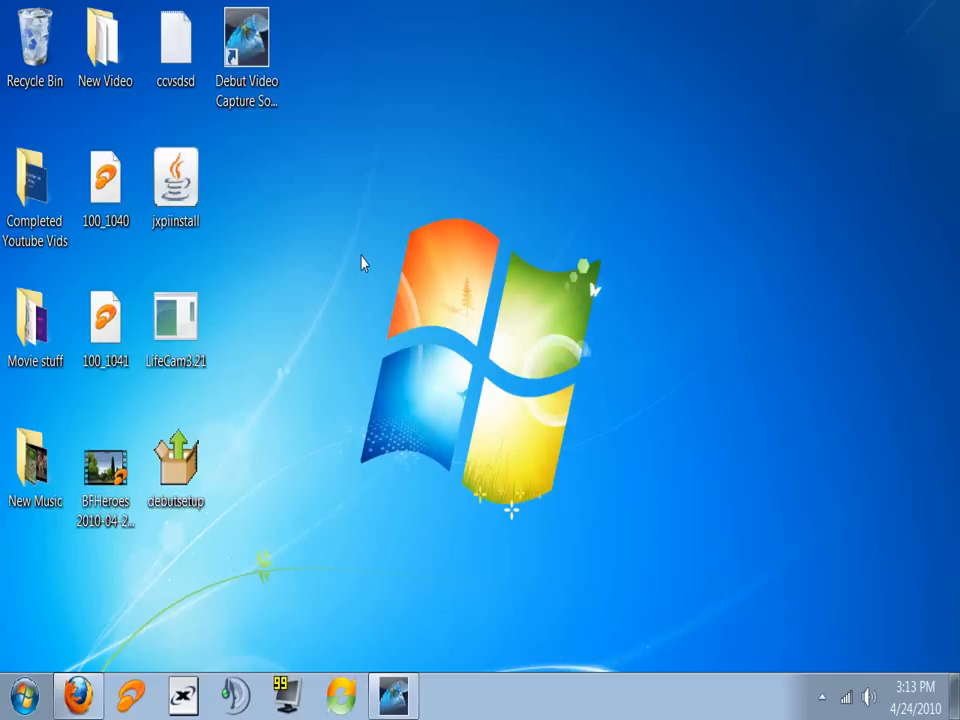
mouse_move(350, 358)
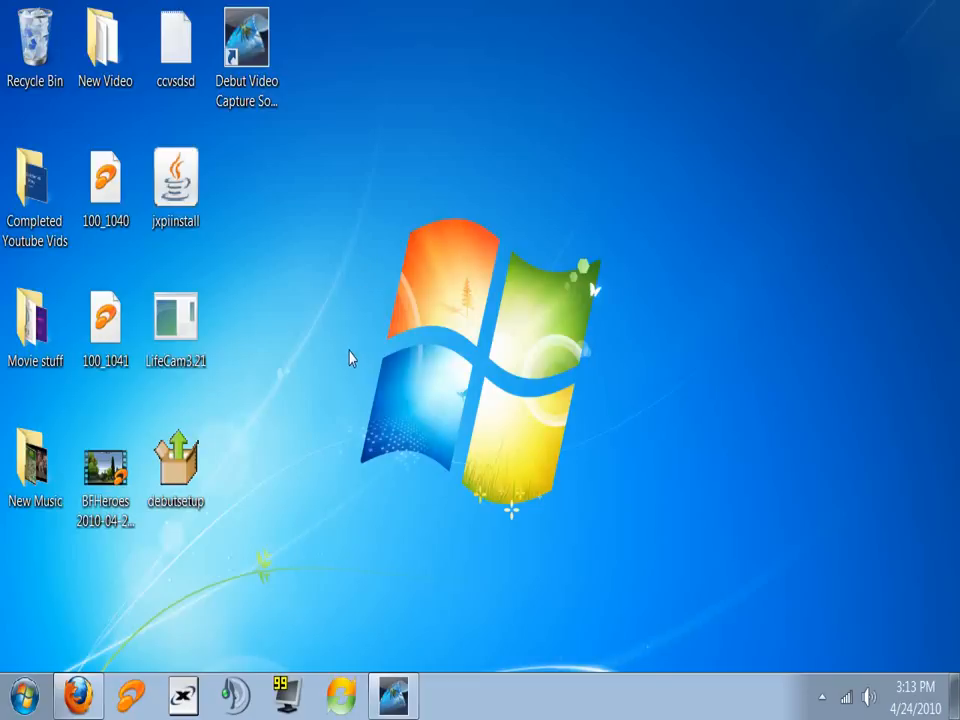
mouse_move(304, 264)
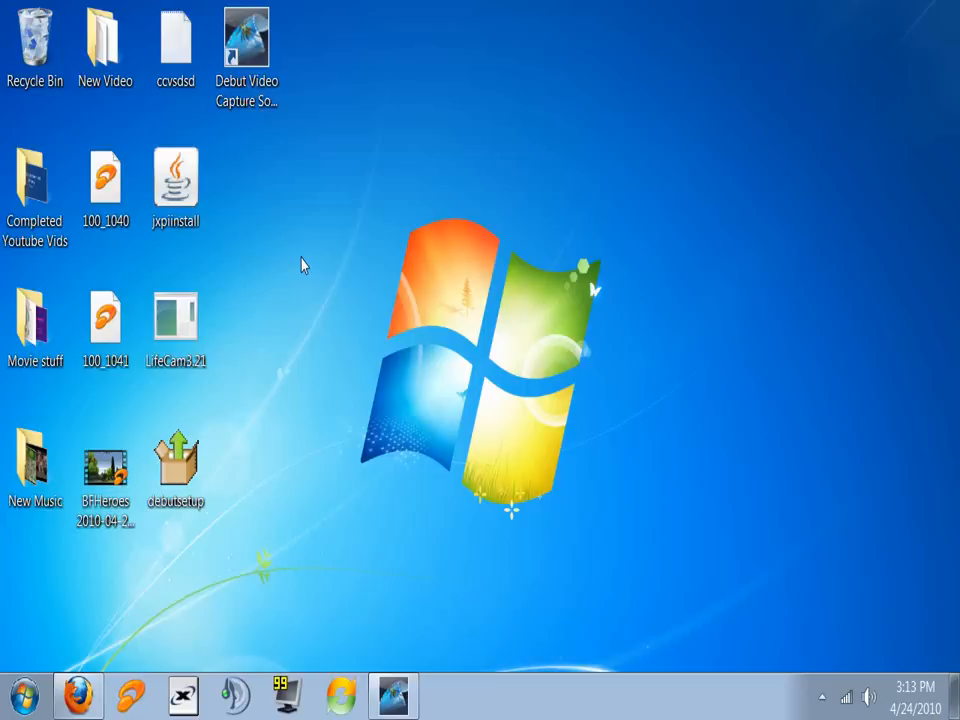
mouse_move(348, 232)
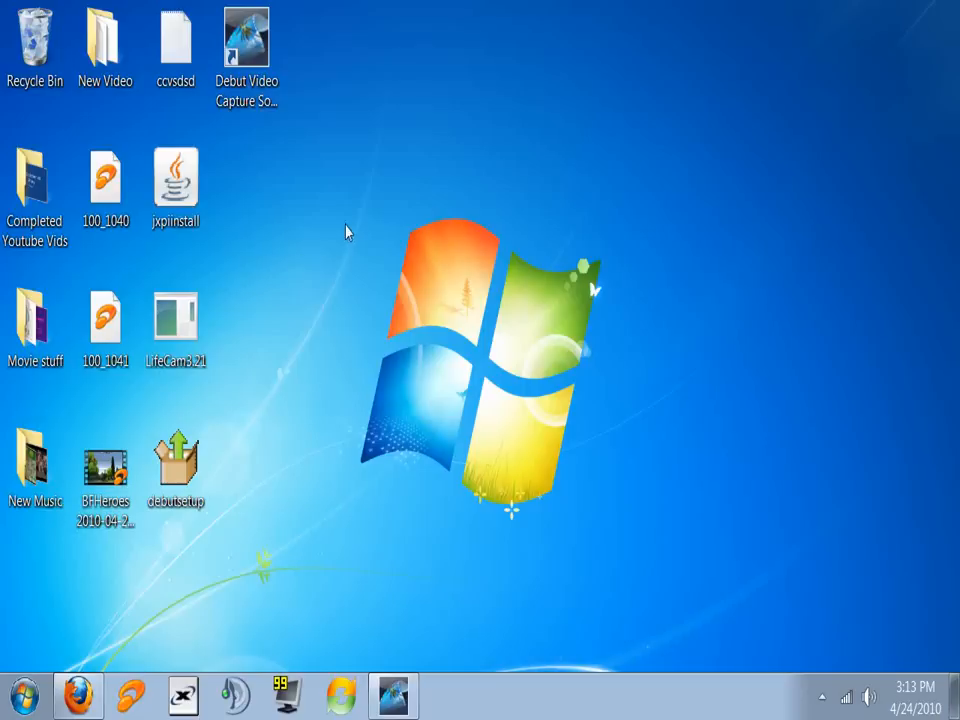
Step: Locate and launch the jpiinstall Java installer file from the desktop
click(176, 316)
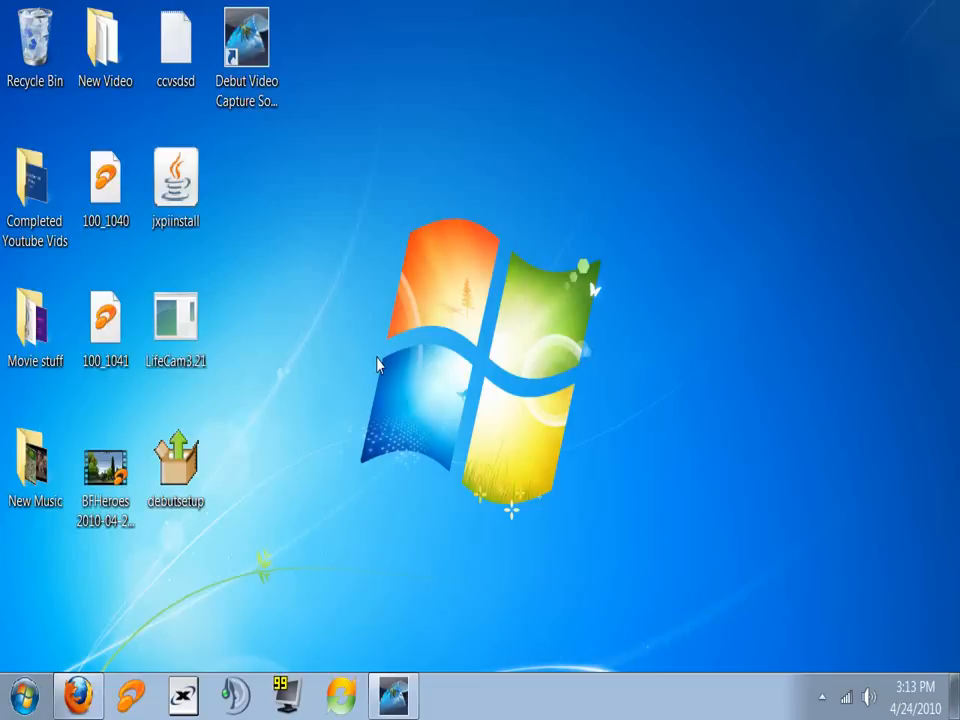
mouse_move(280, 128)
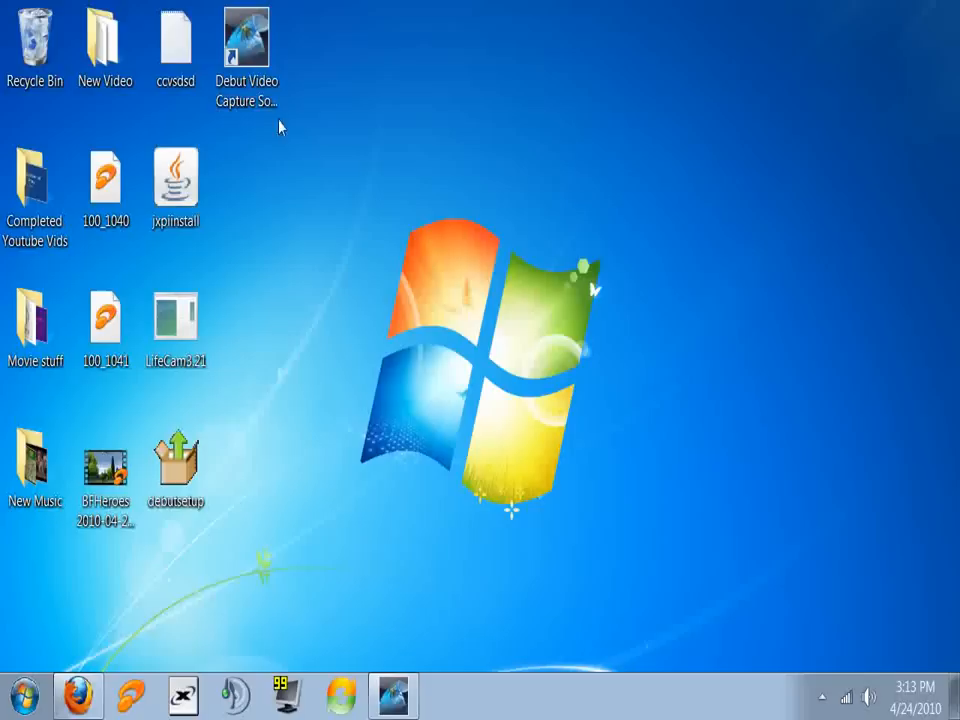
mouse_move(178, 252)
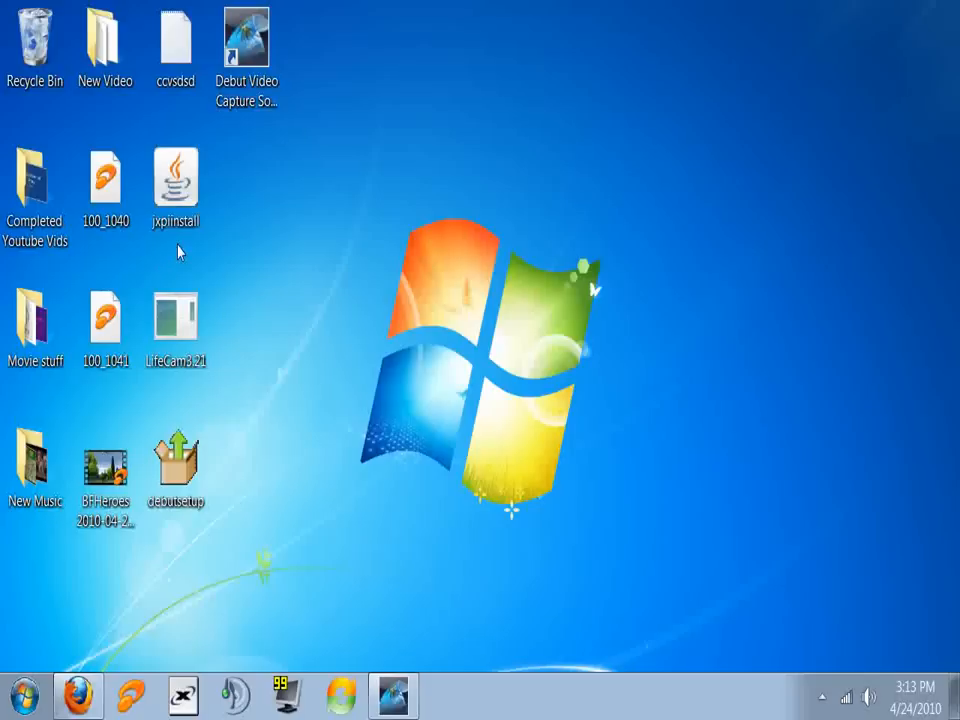
click(176, 184)
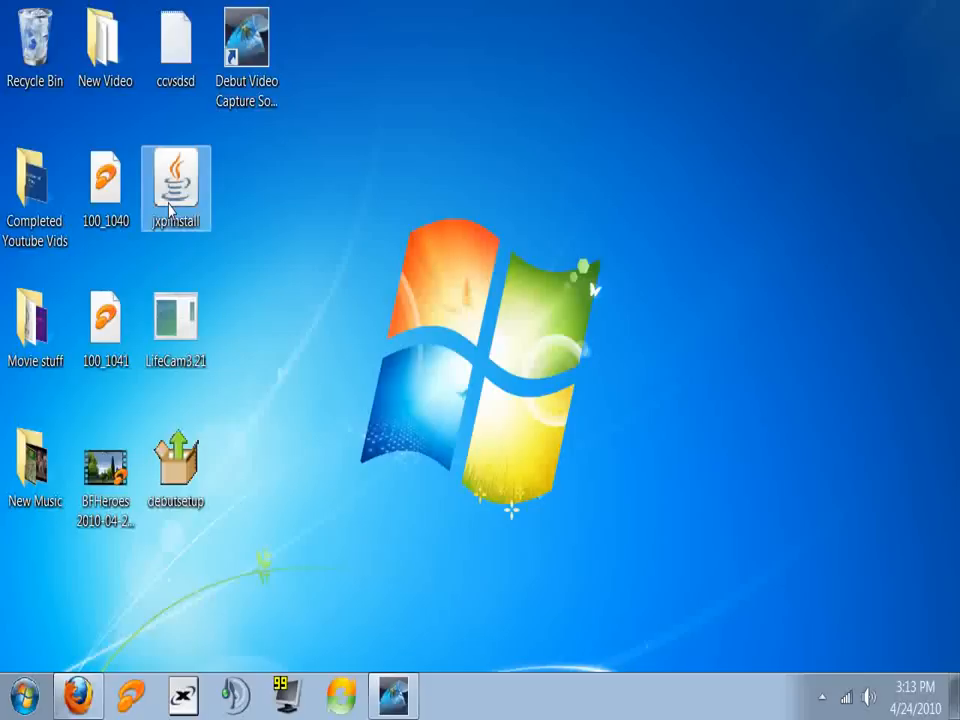
mouse_move(204, 204)
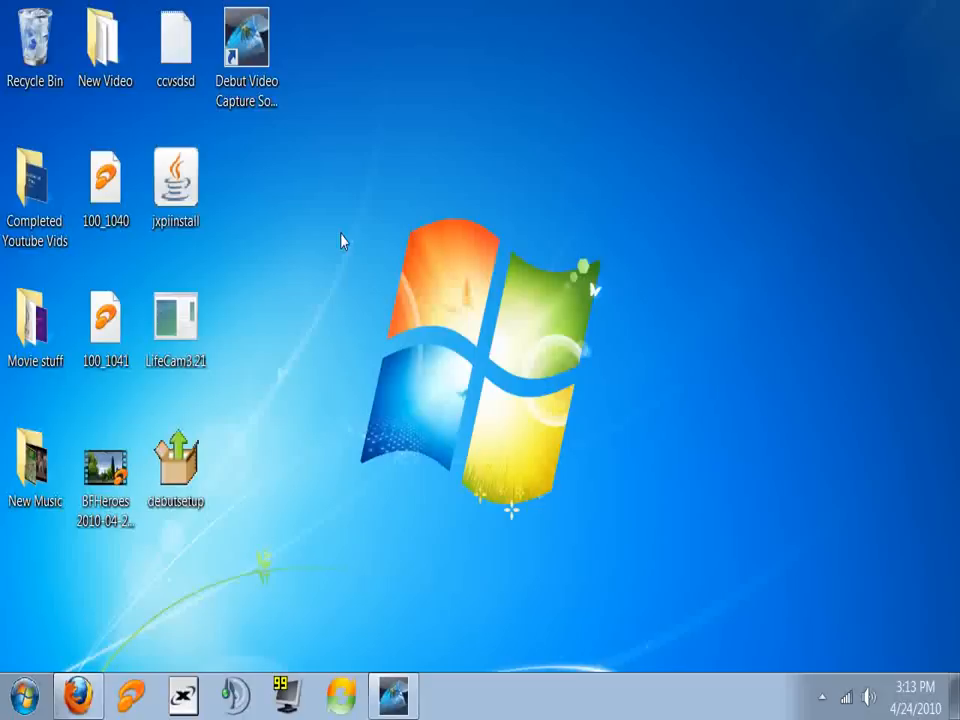
click(176, 318)
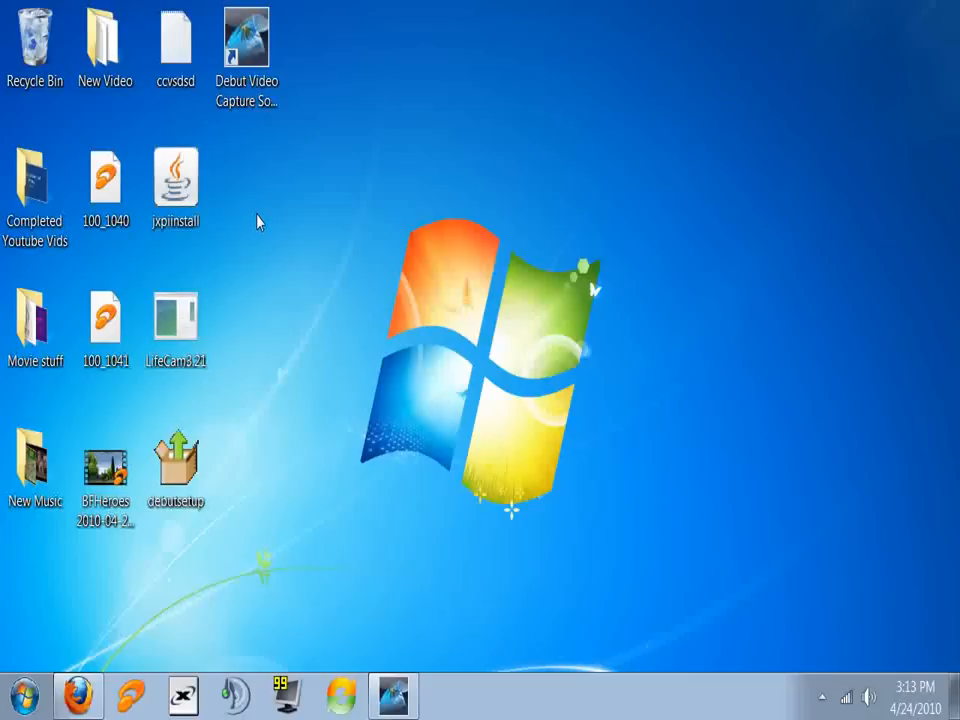
click(176, 184)
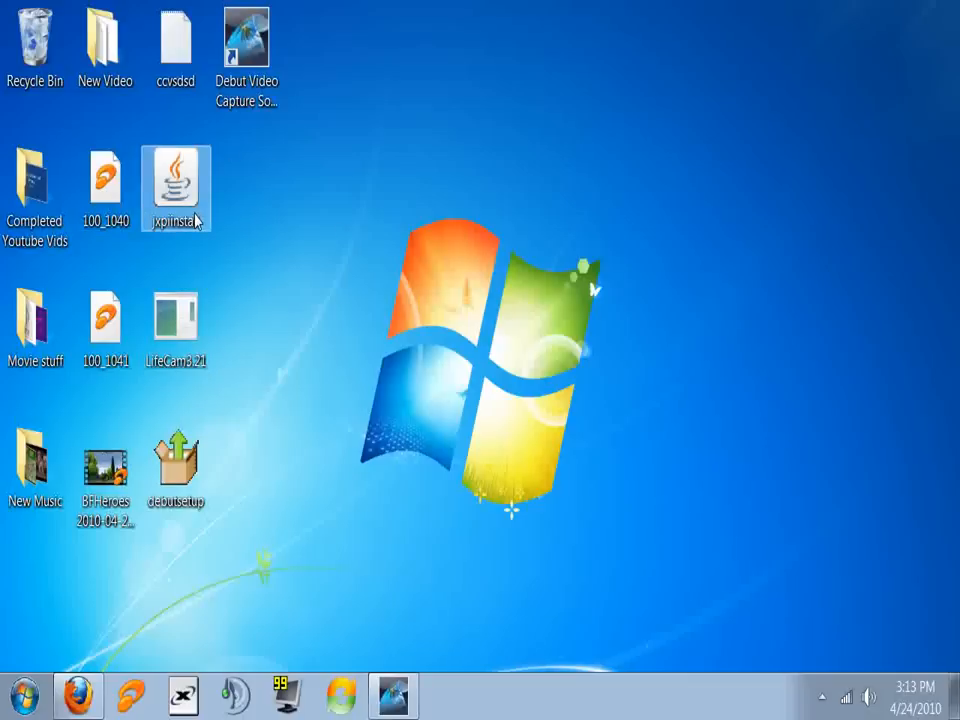
click(258, 288)
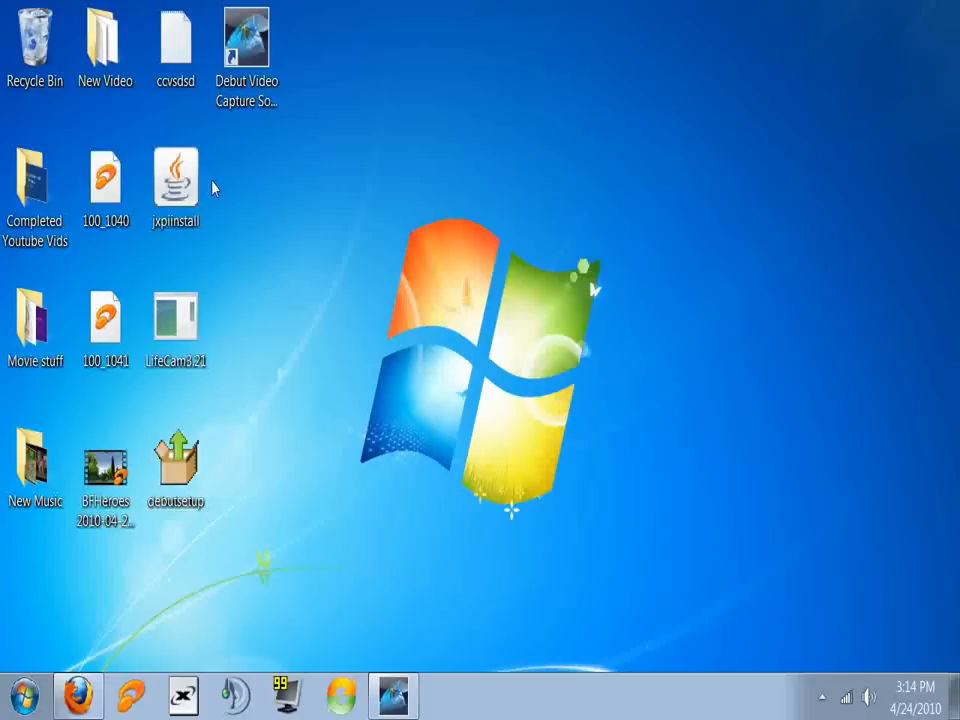
mouse_move(364, 296)
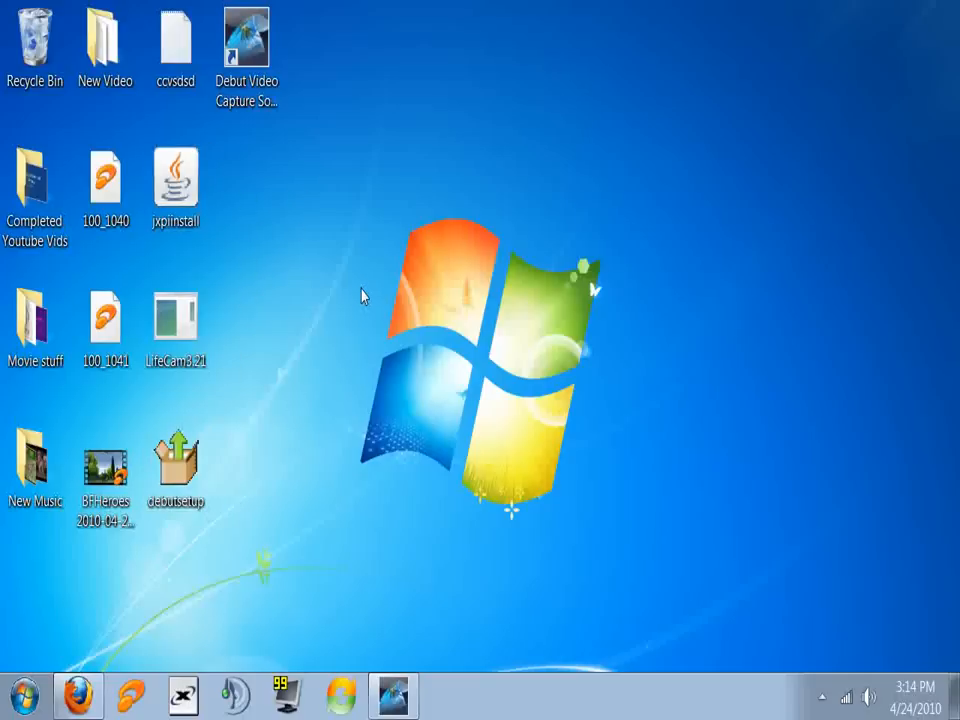
mouse_move(278, 256)
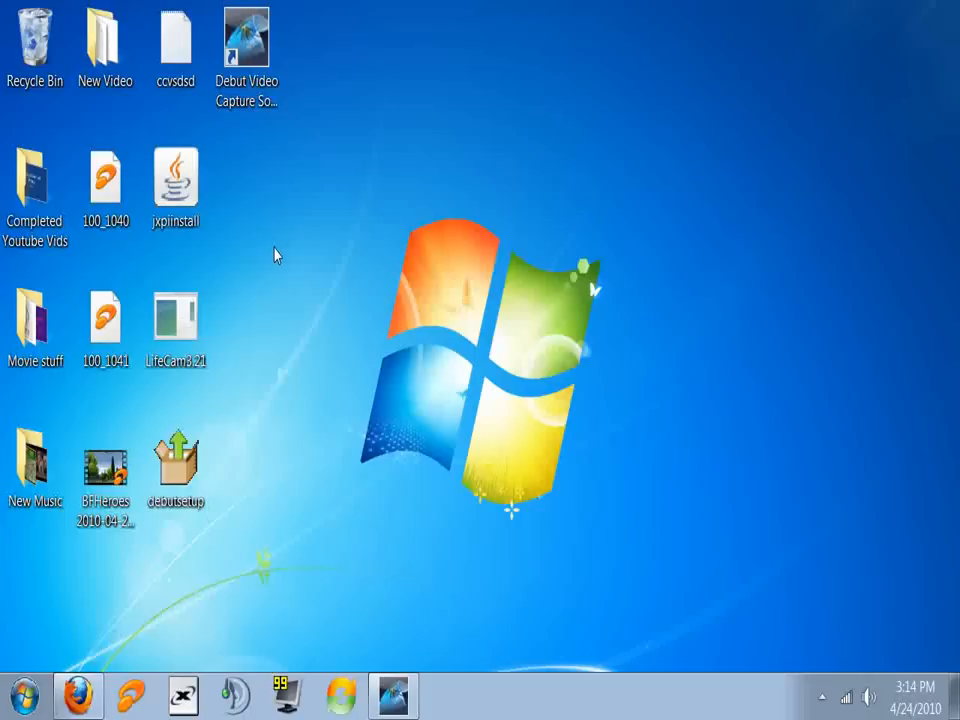
click(176, 176)
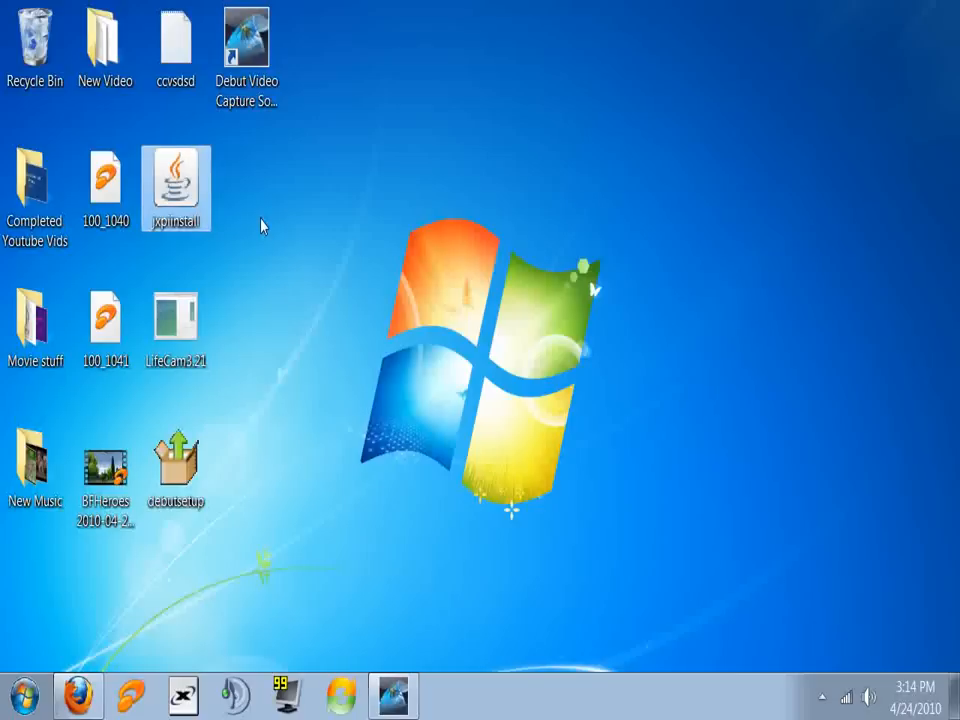
double_click(176, 180)
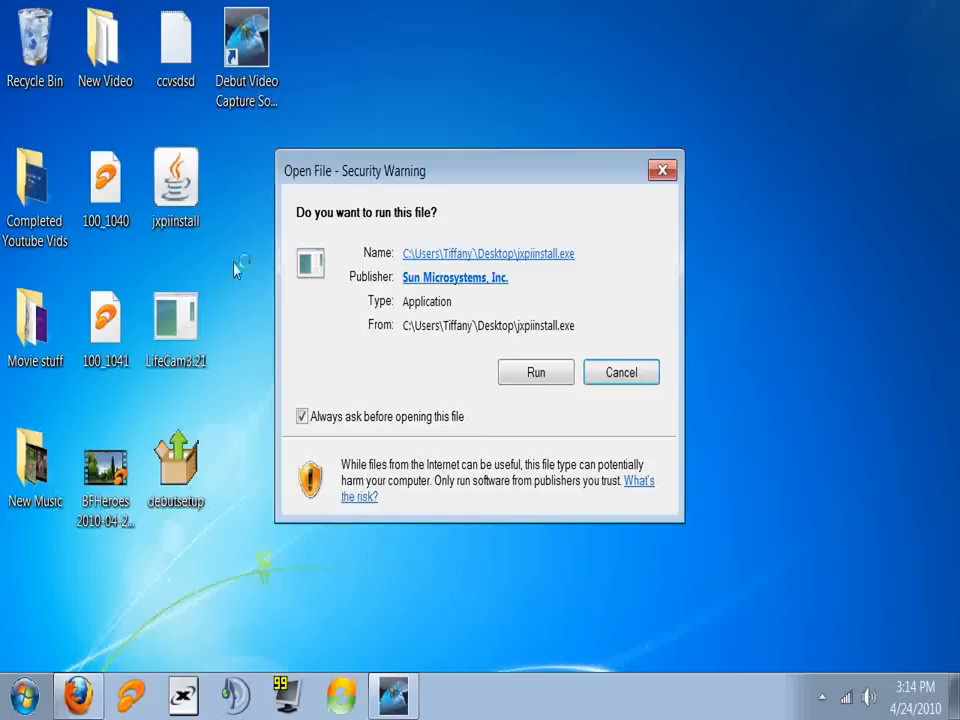
Step: Allow the installer to run and accept the license so Java begins downloading
click(536, 370)
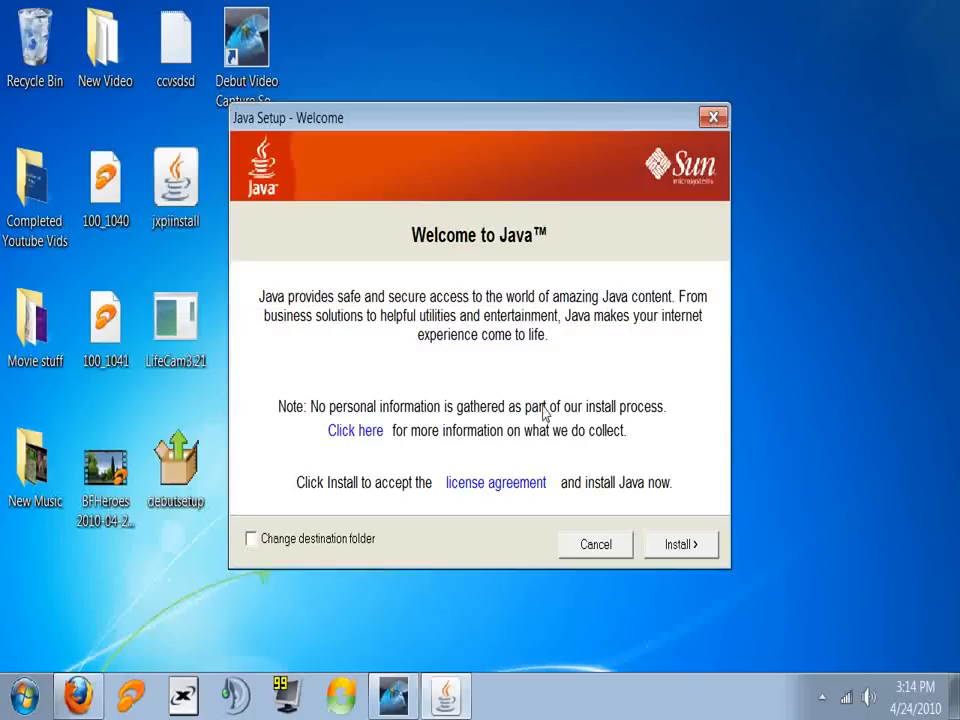
mouse_move(680, 544)
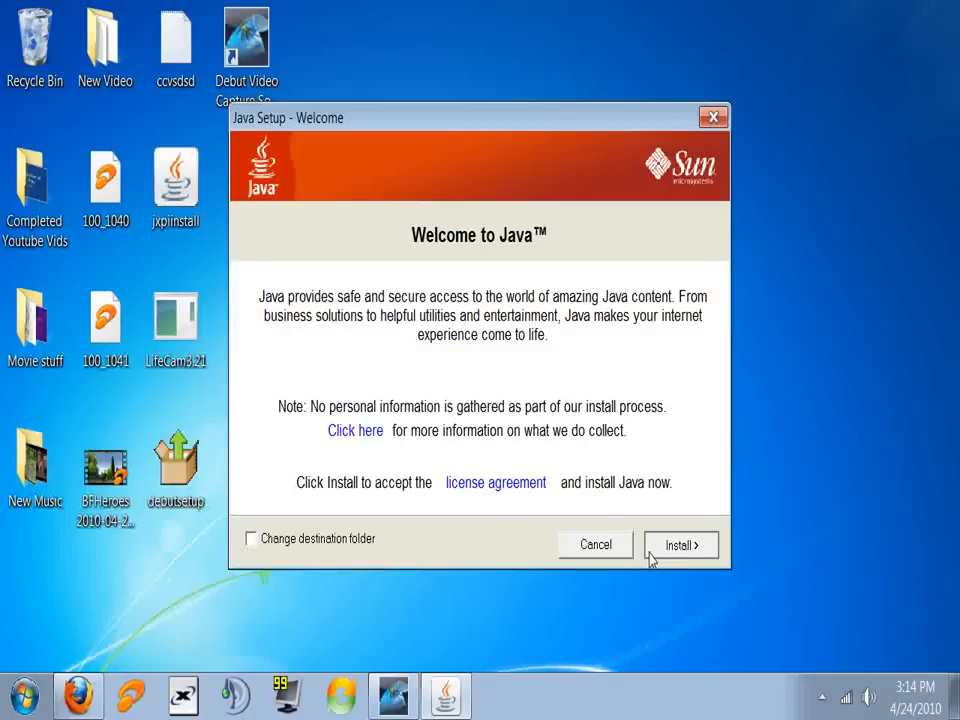
click(680, 544)
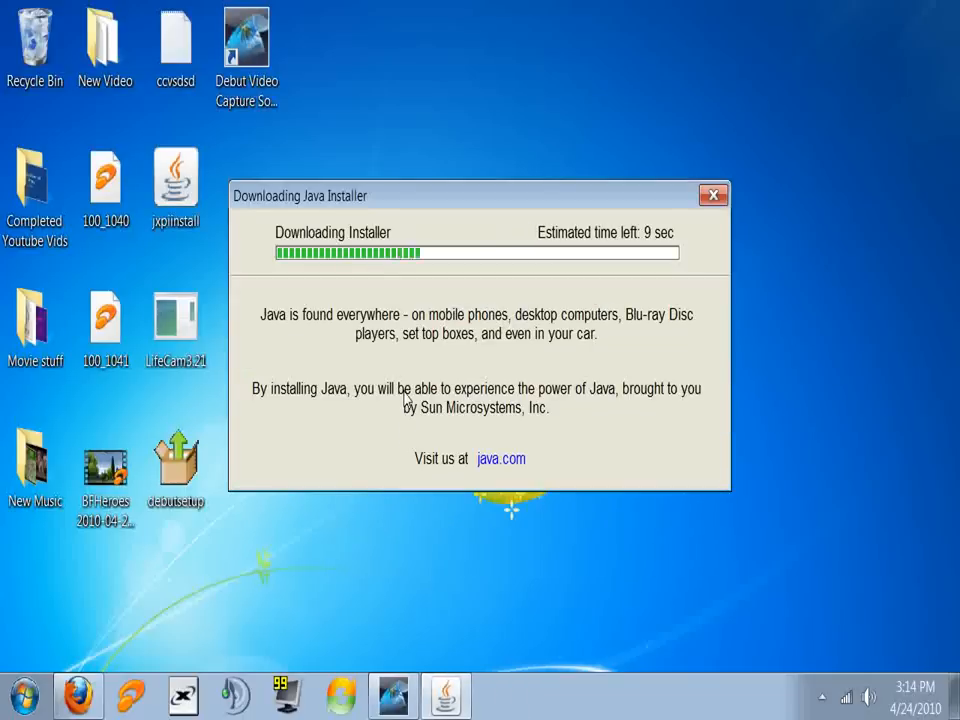
mouse_move(376, 370)
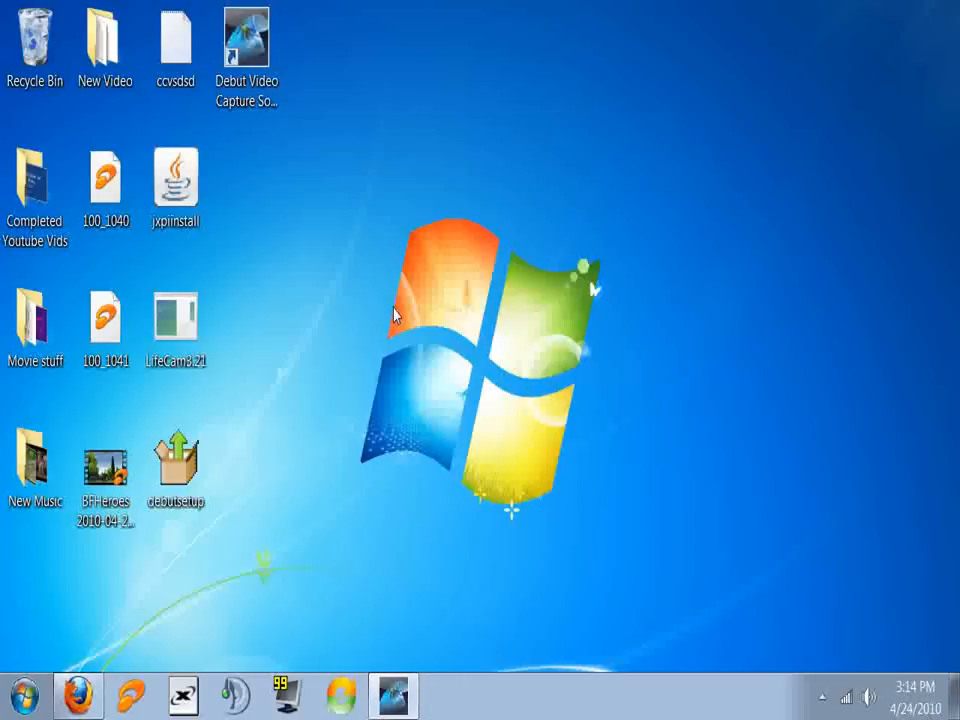
Step: Launch another installation package, then dismiss the package error and the Java installer abort notice
double_click(176, 456)
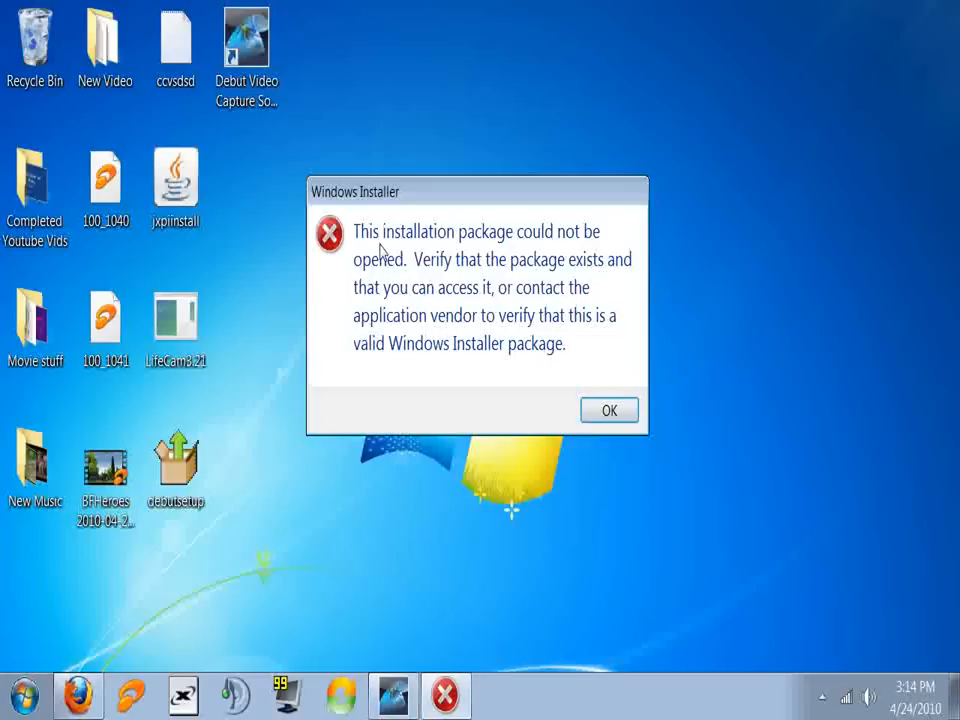
mouse_move(576, 250)
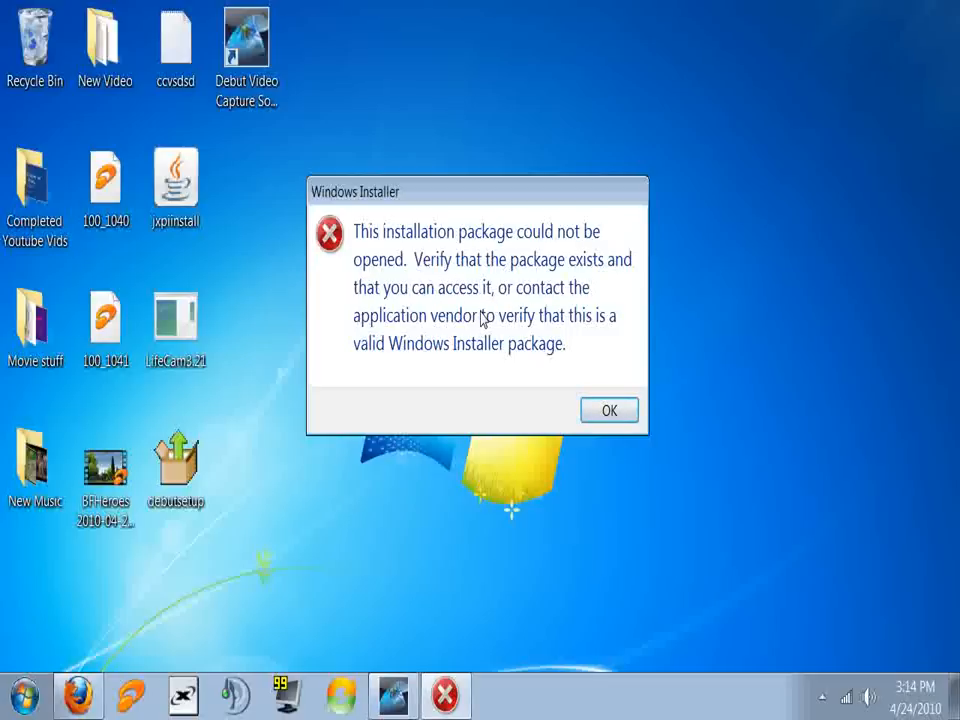
mouse_move(540, 340)
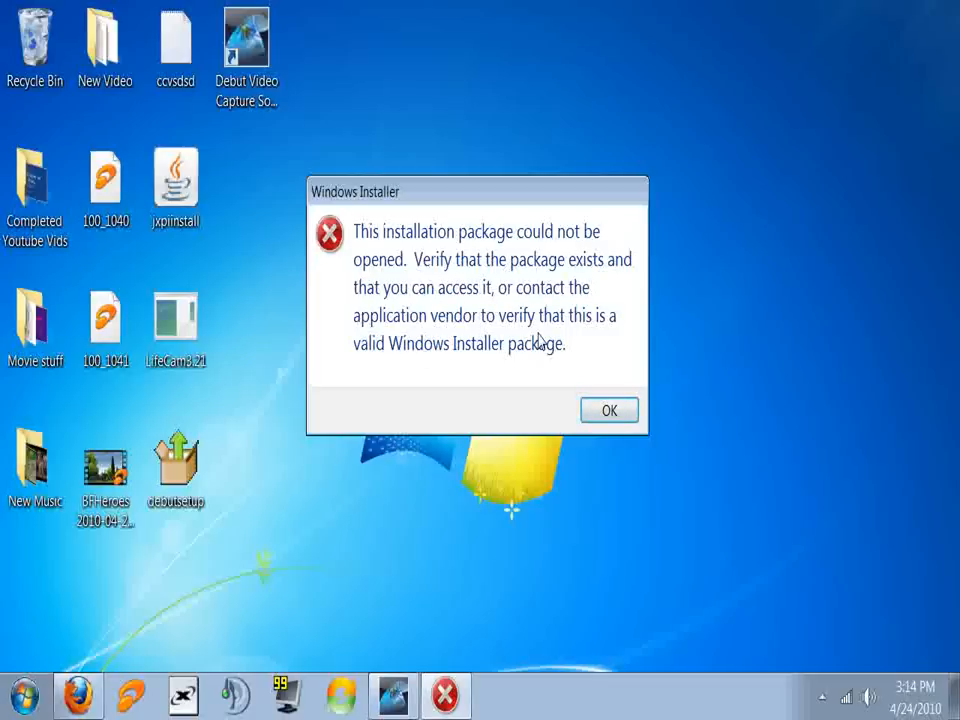
mouse_move(524, 392)
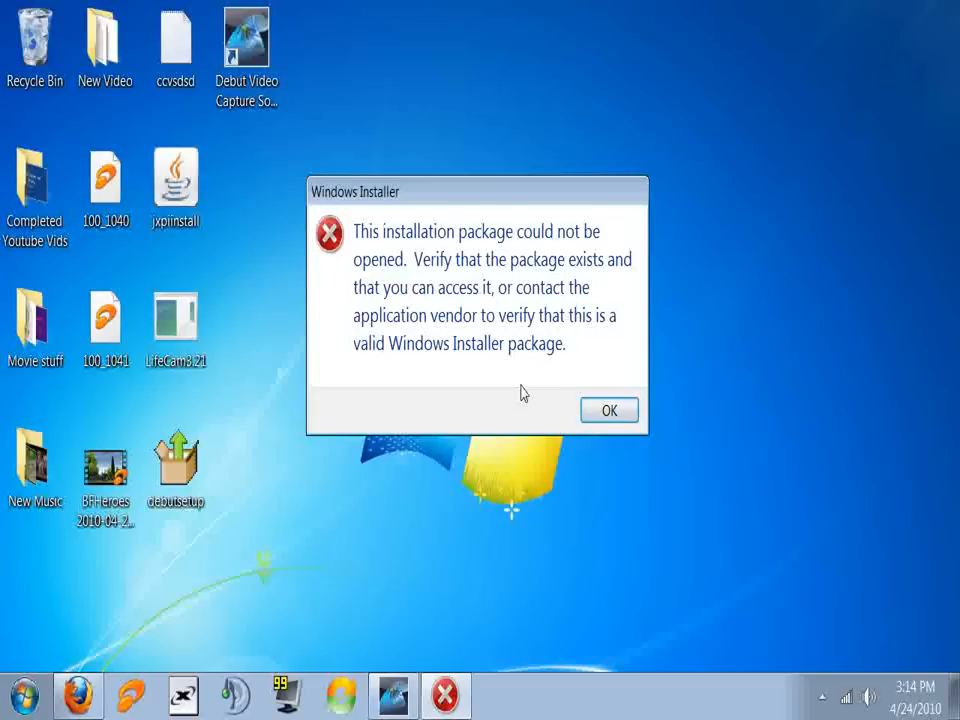
mouse_move(608, 410)
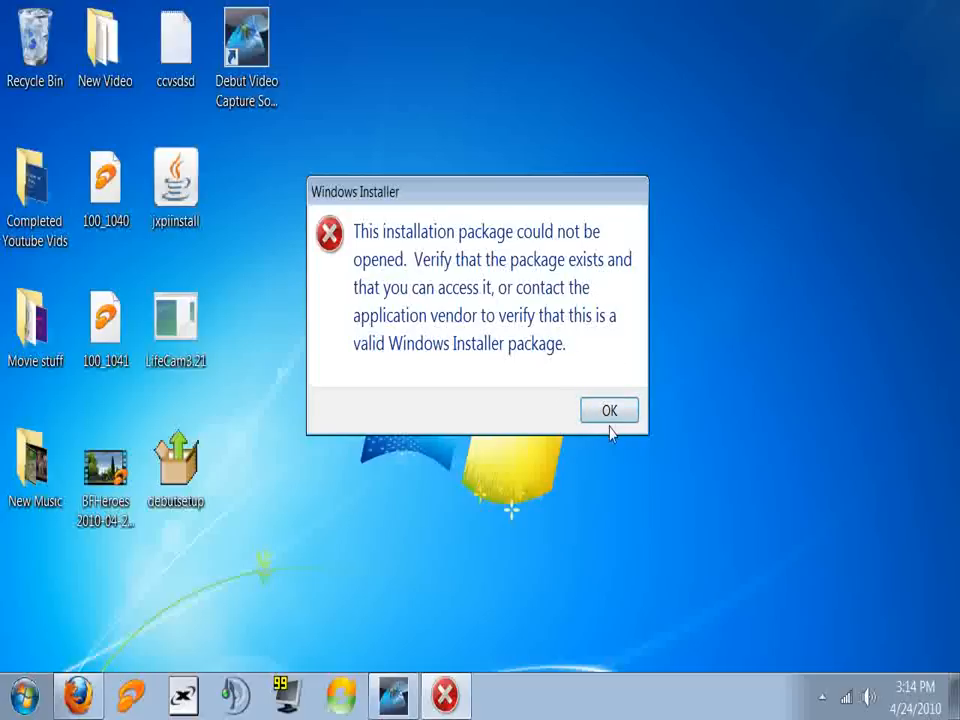
click(608, 410)
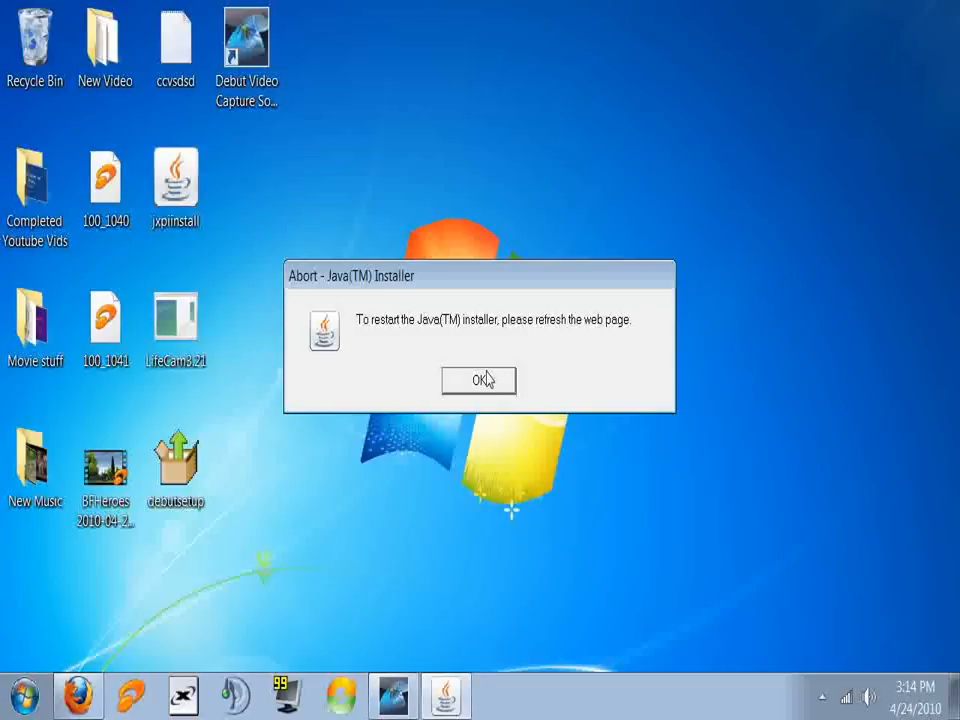
click(478, 380)
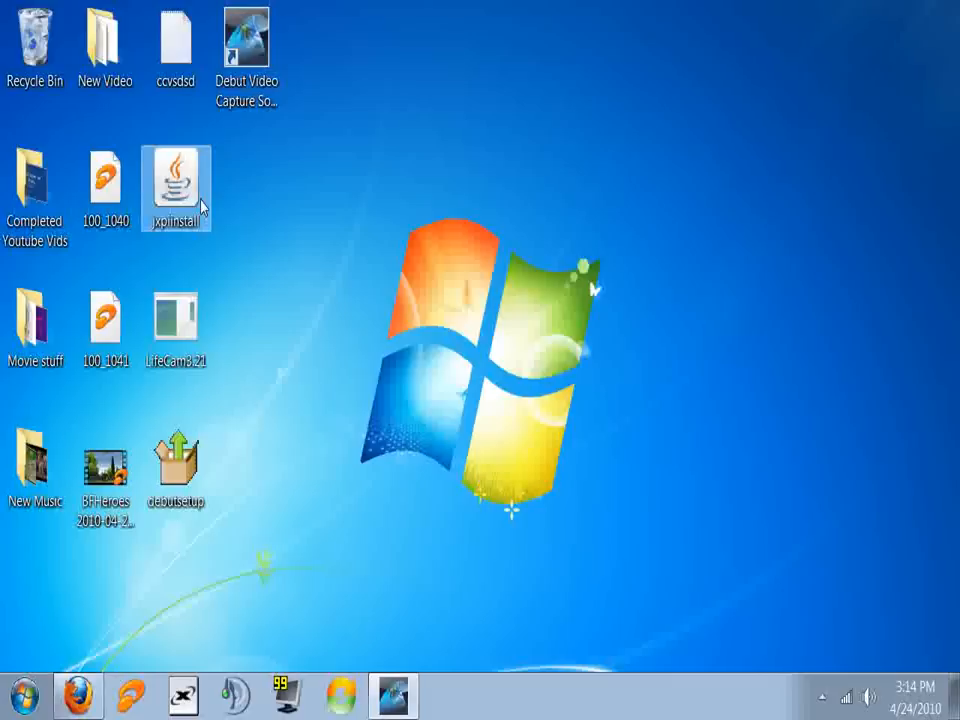
mouse_move(204, 212)
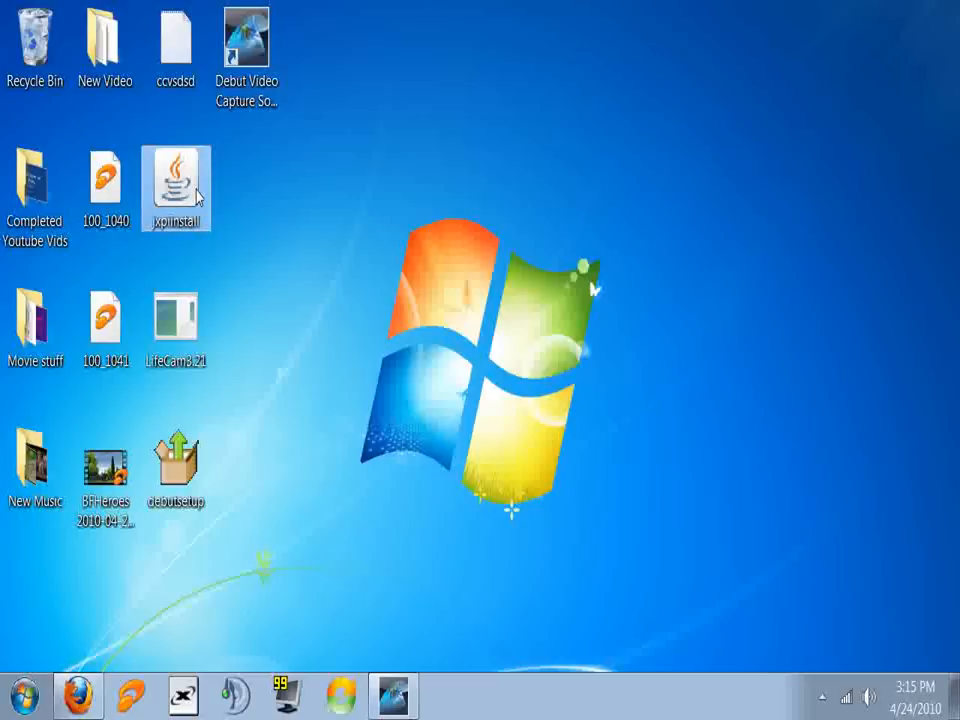
right_click(176, 188)
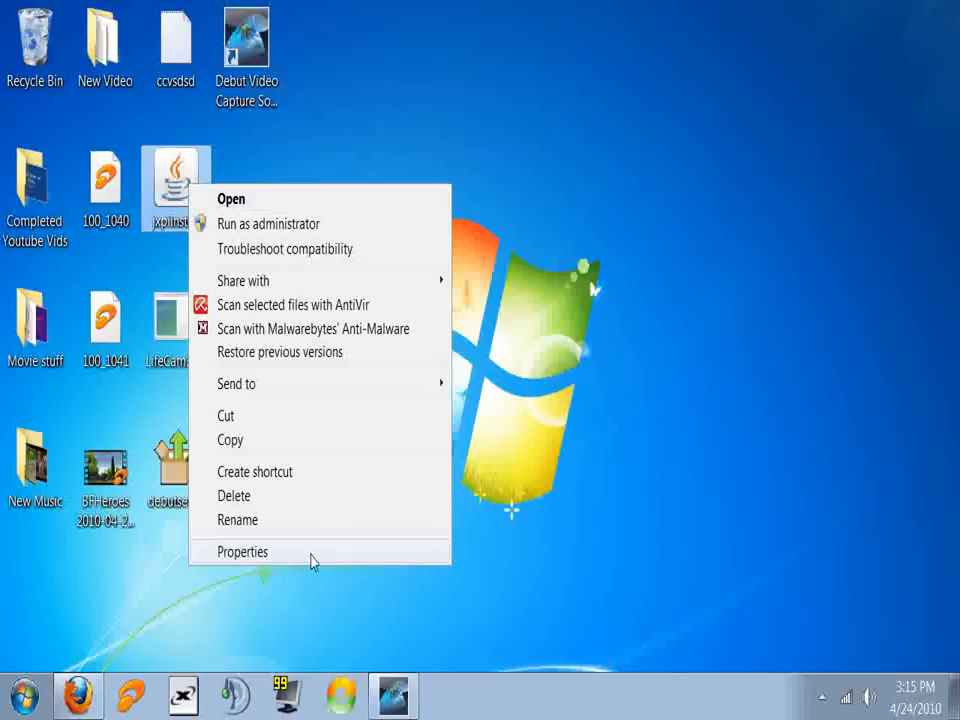
click(242, 552)
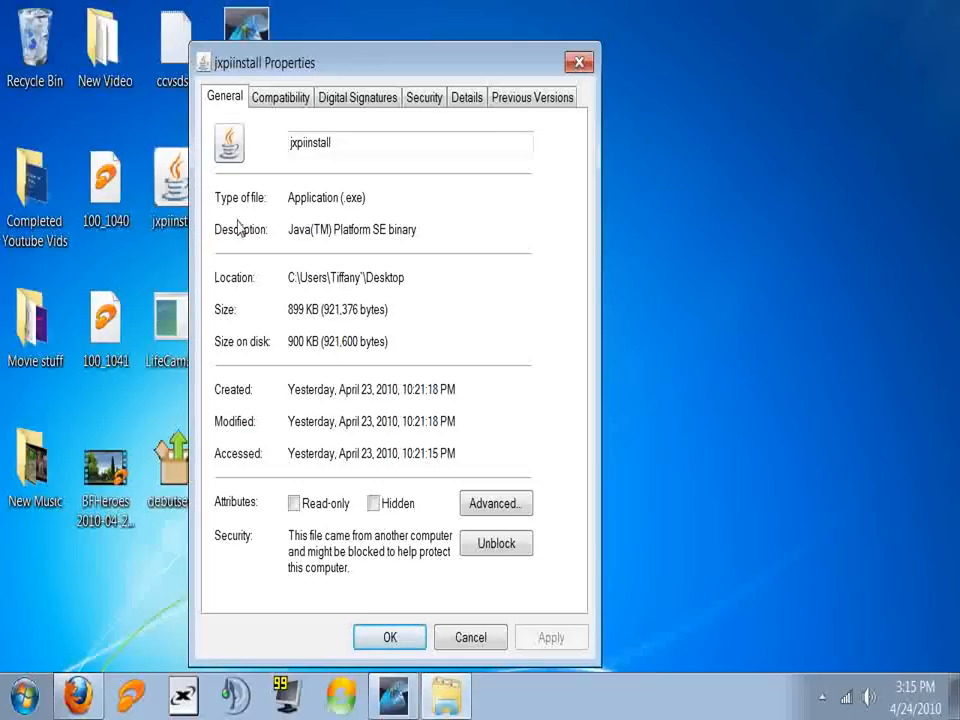
click(280, 96)
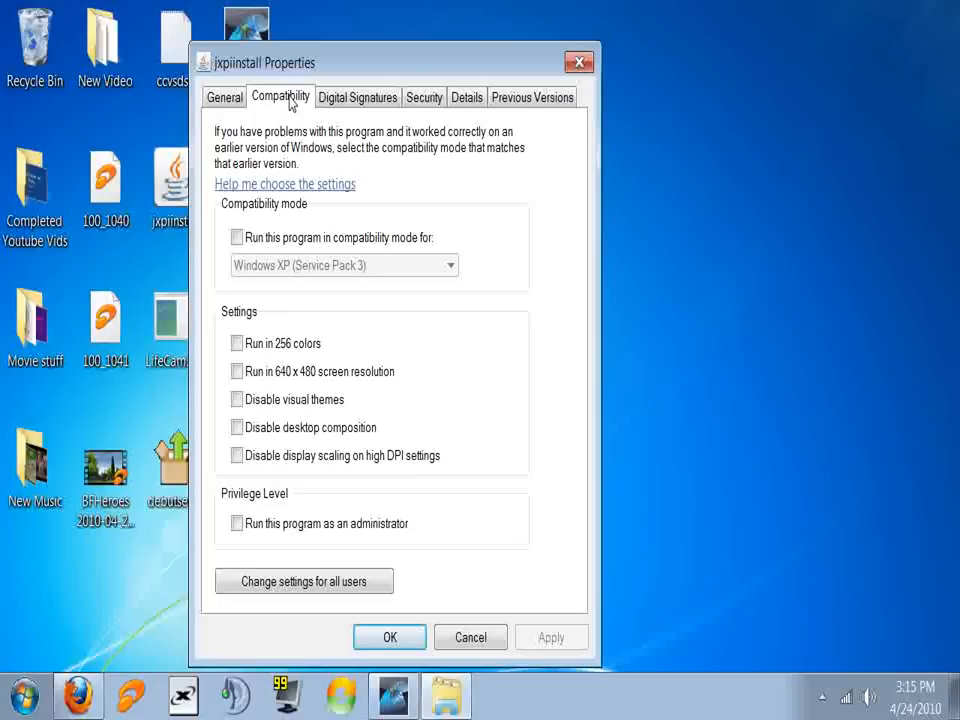
click(224, 96)
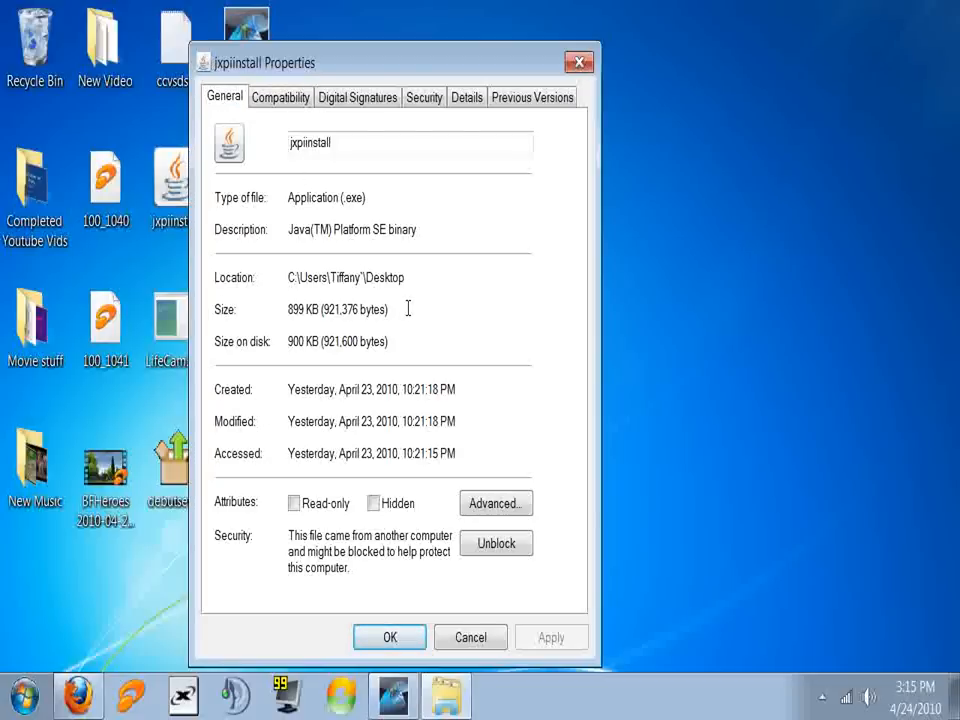
mouse_move(420, 372)
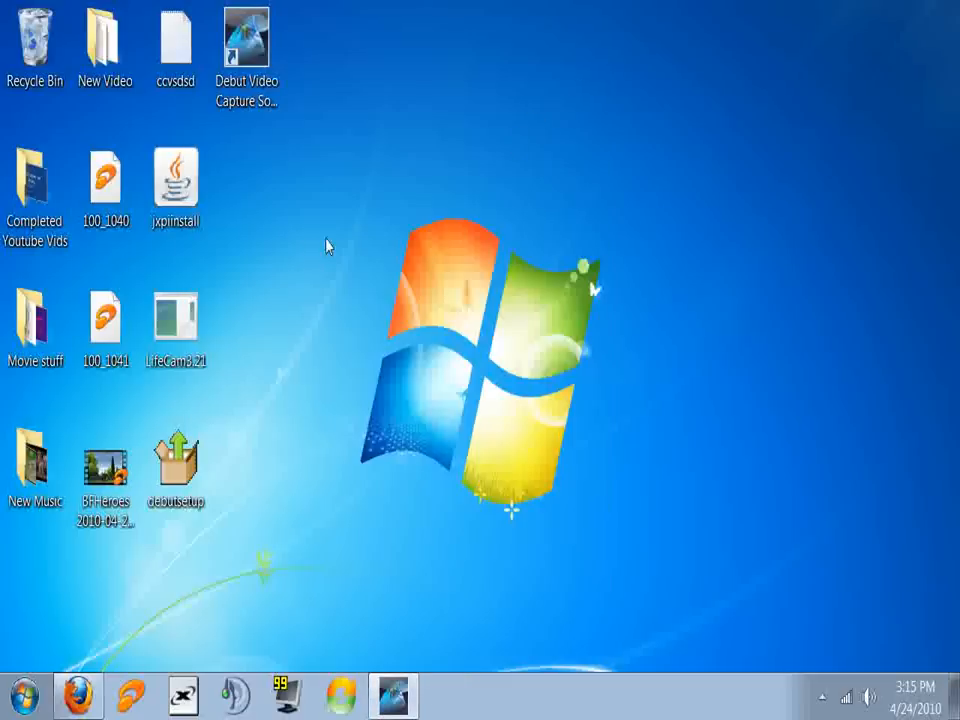
double_click(36, 44)
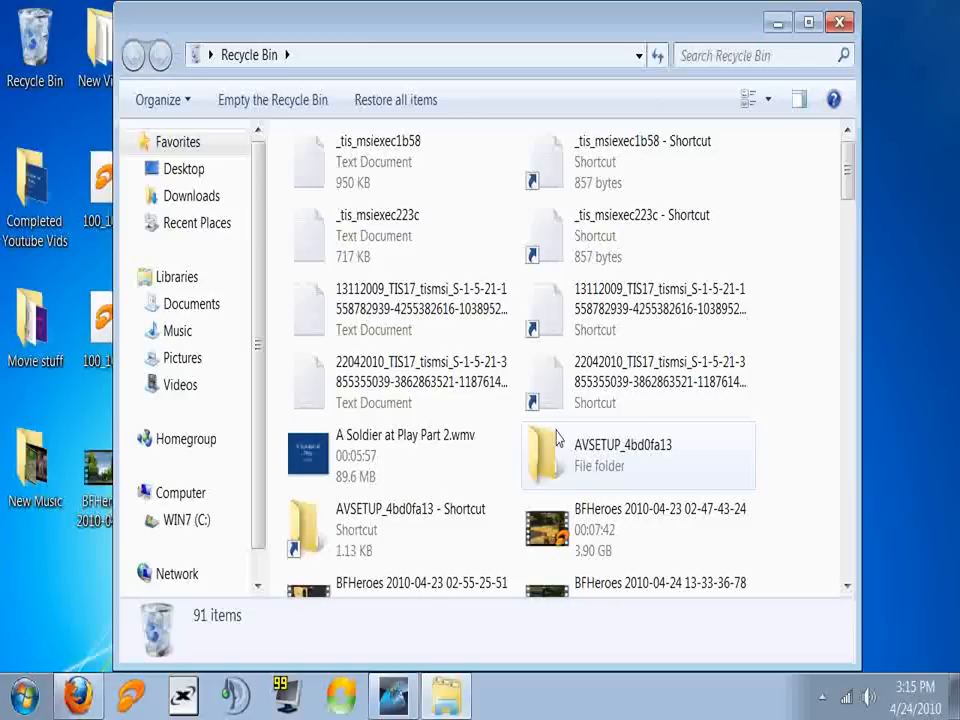
scroll(down, 3)
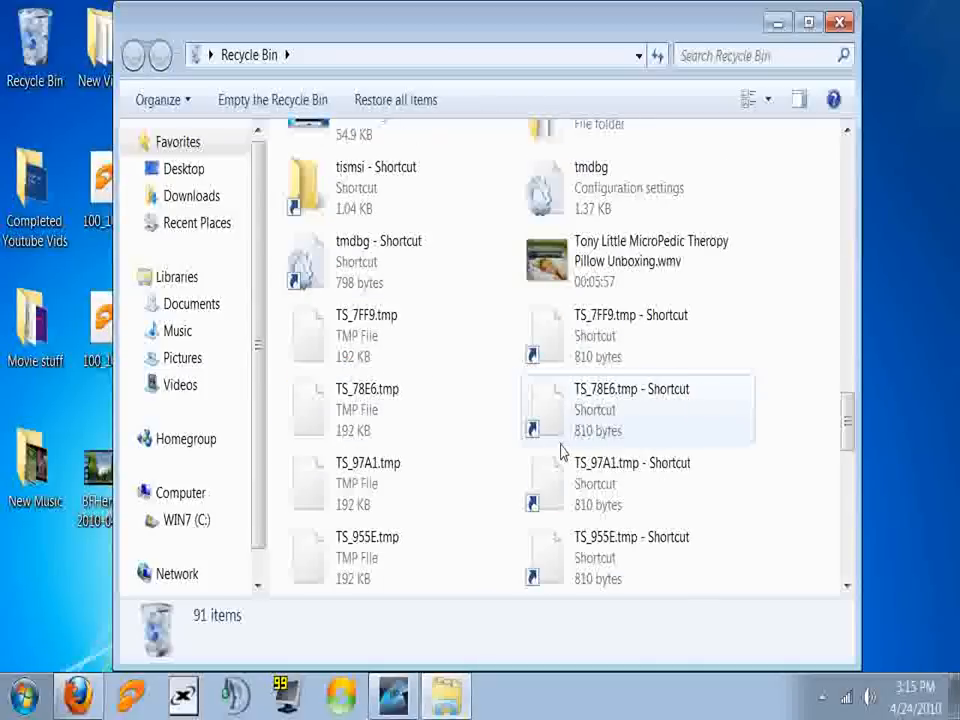
scroll(down, 3)
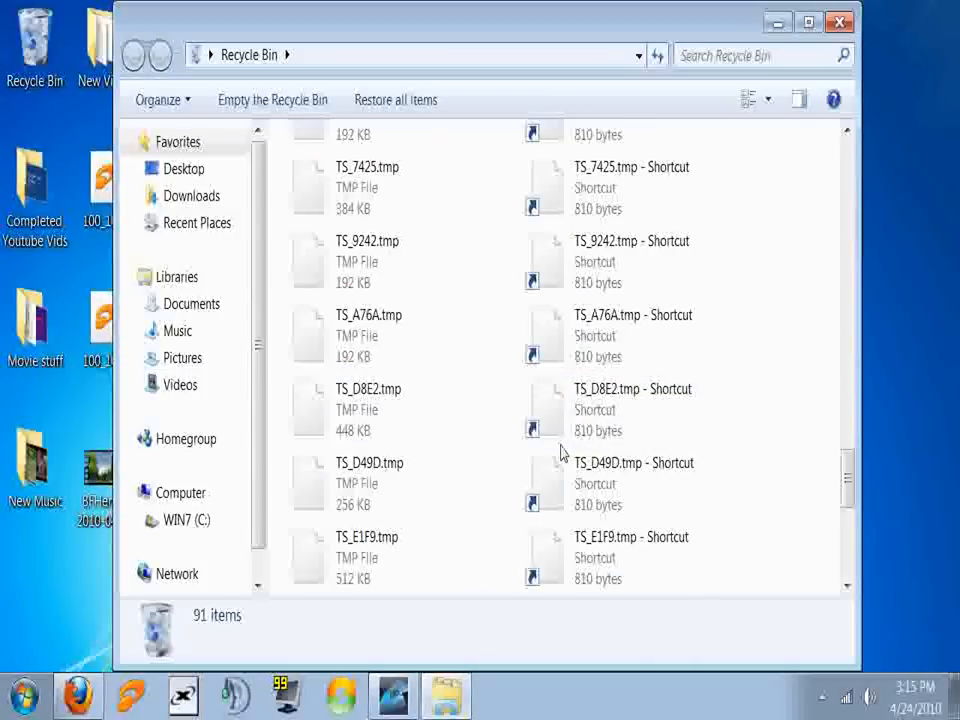
scroll(down, 3)
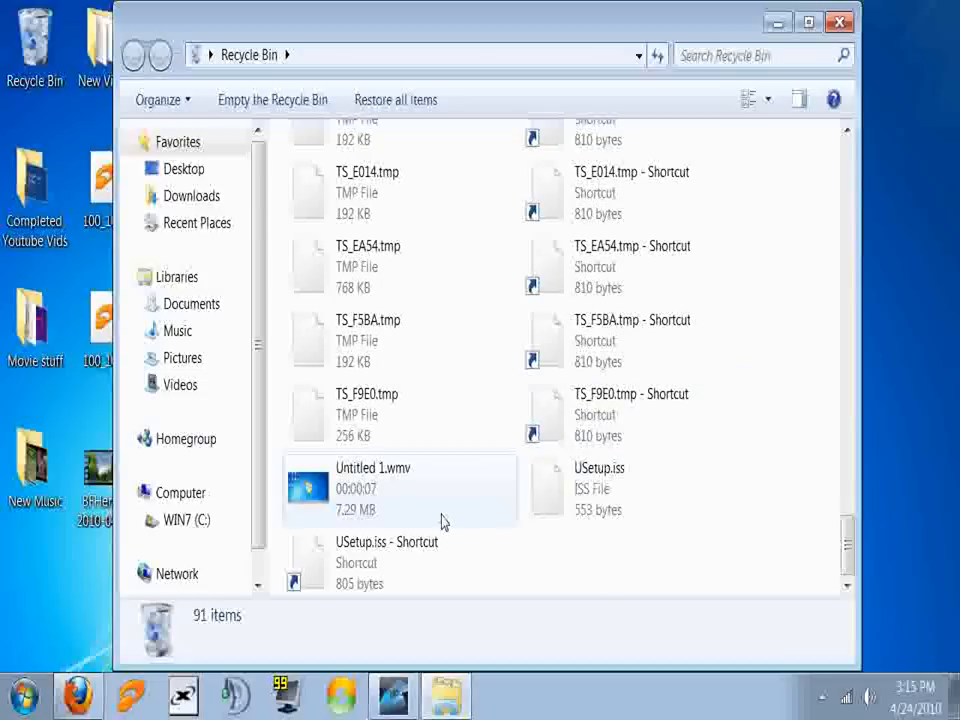
scroll(down, 3)
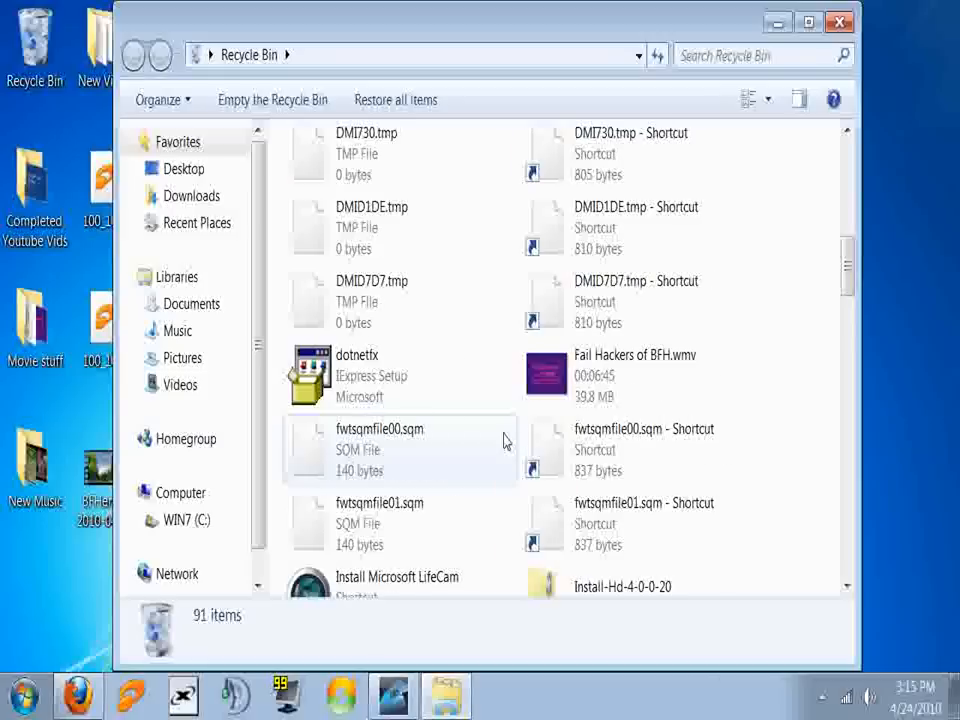
scroll(down, 3)
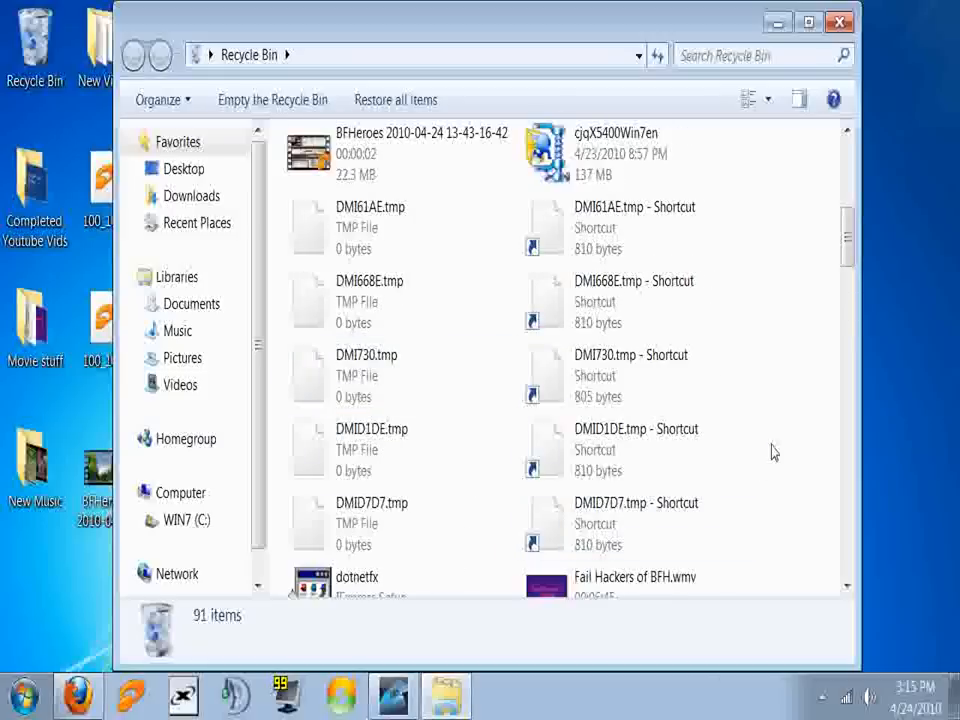
right_click(772, 452)
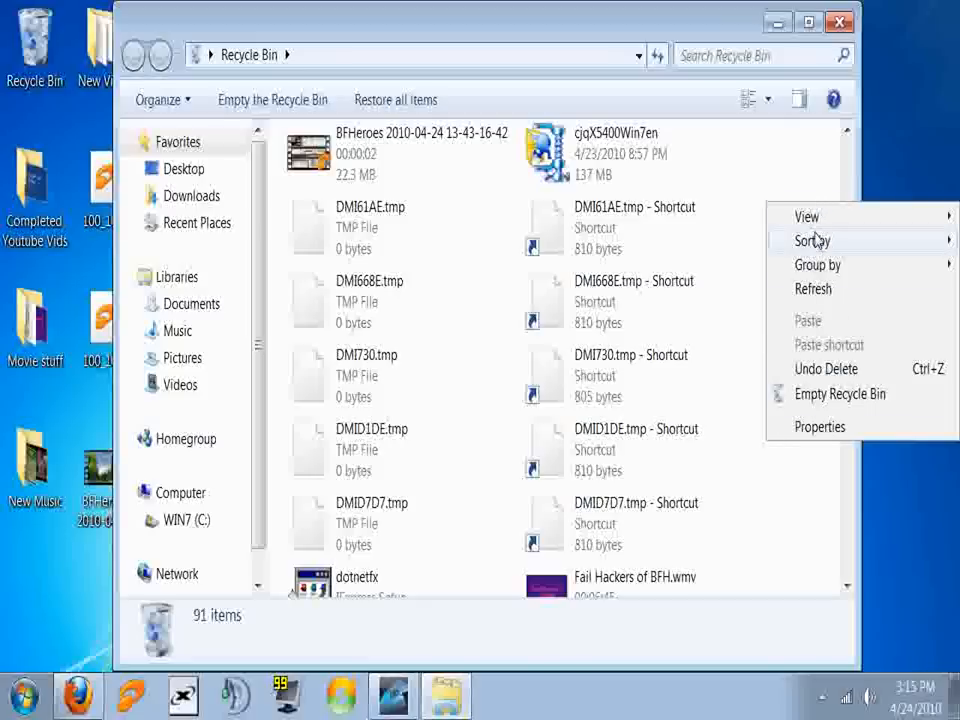
click(730, 258)
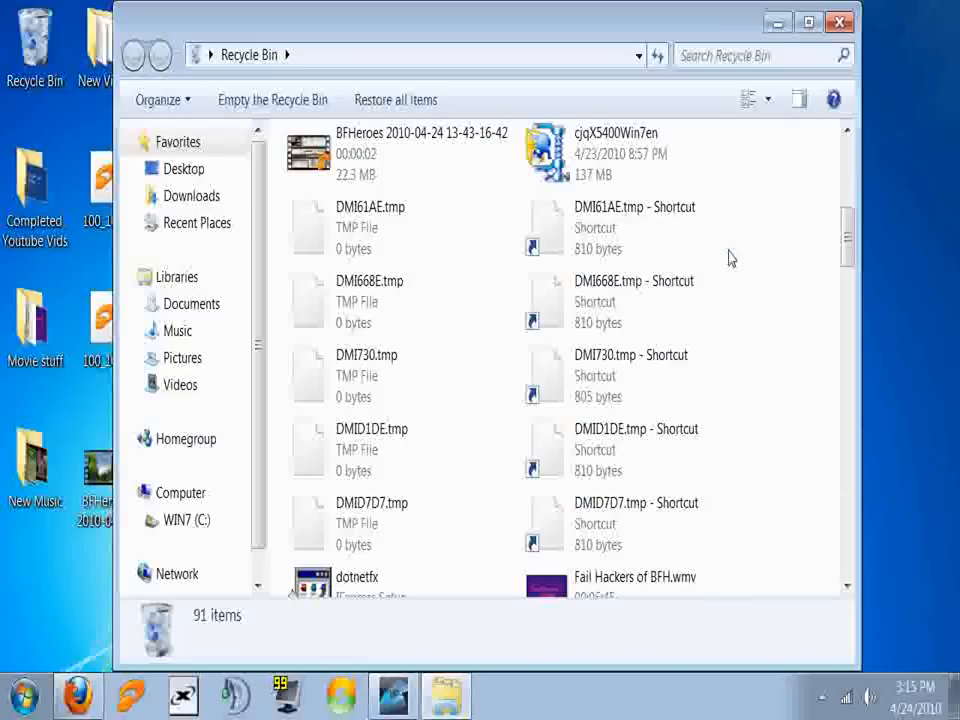
scroll(down, 3)
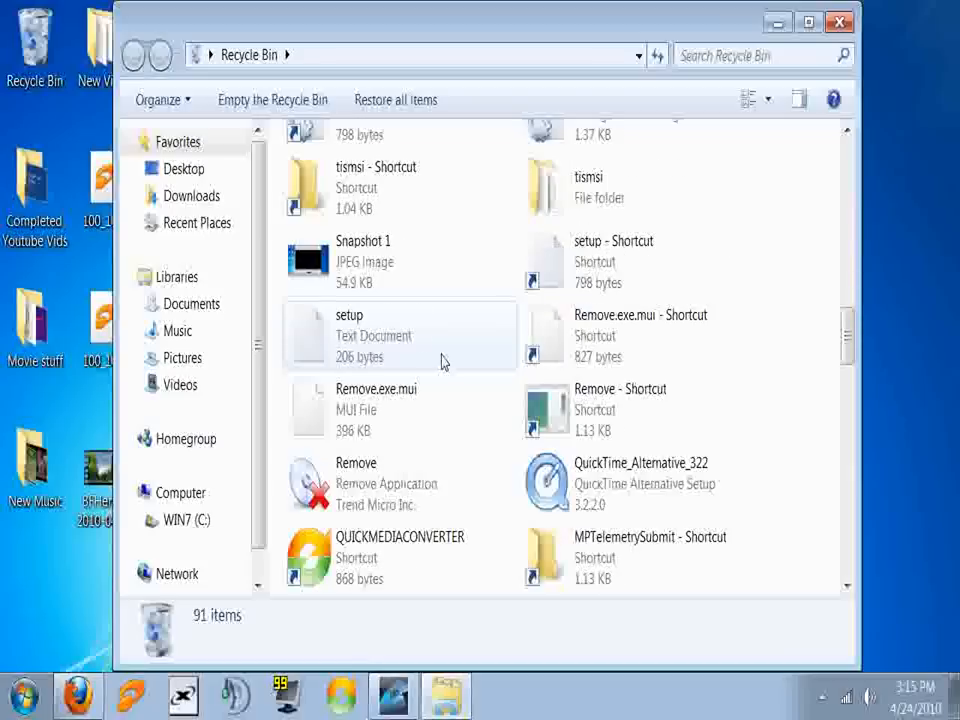
scroll(down, 3)
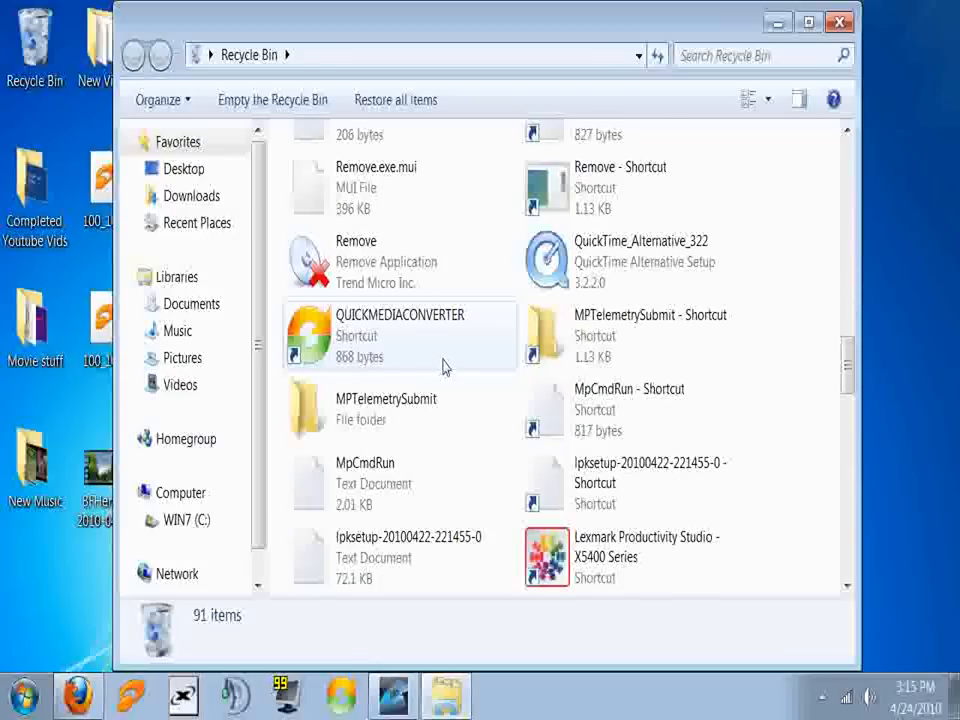
scroll(down, 3)
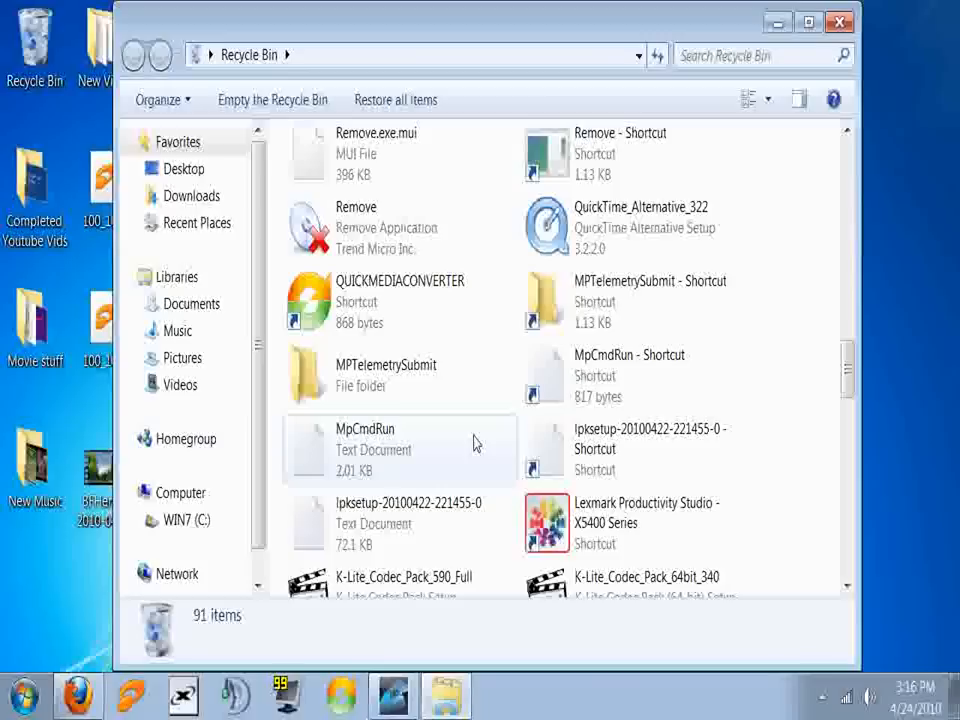
click(400, 376)
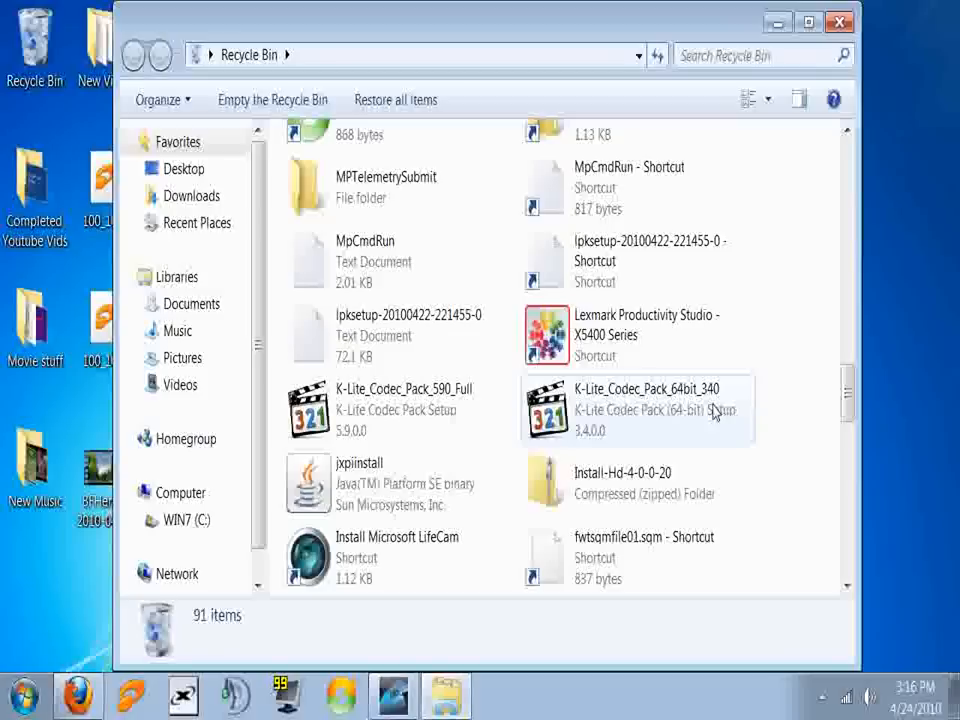
scroll(down, 3)
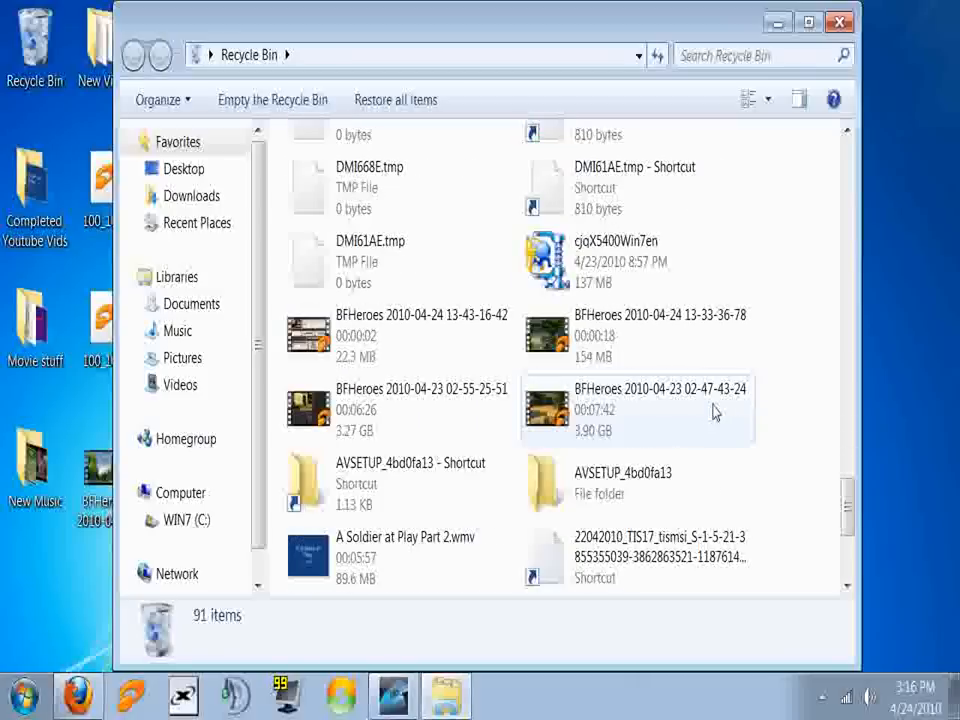
scroll(down, 3)
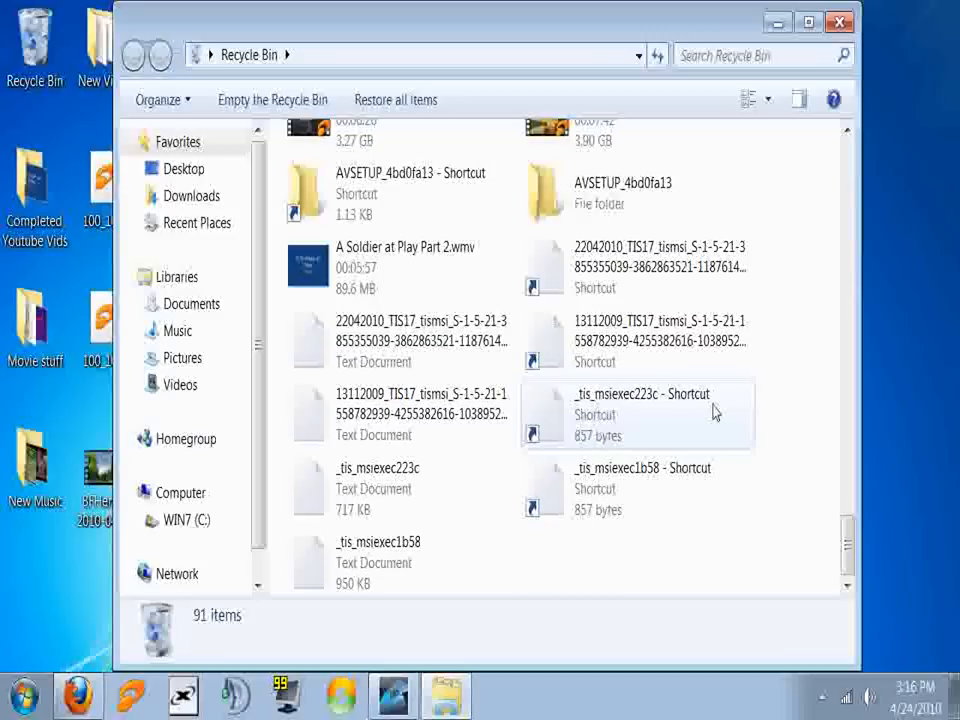
mouse_move(532, 388)
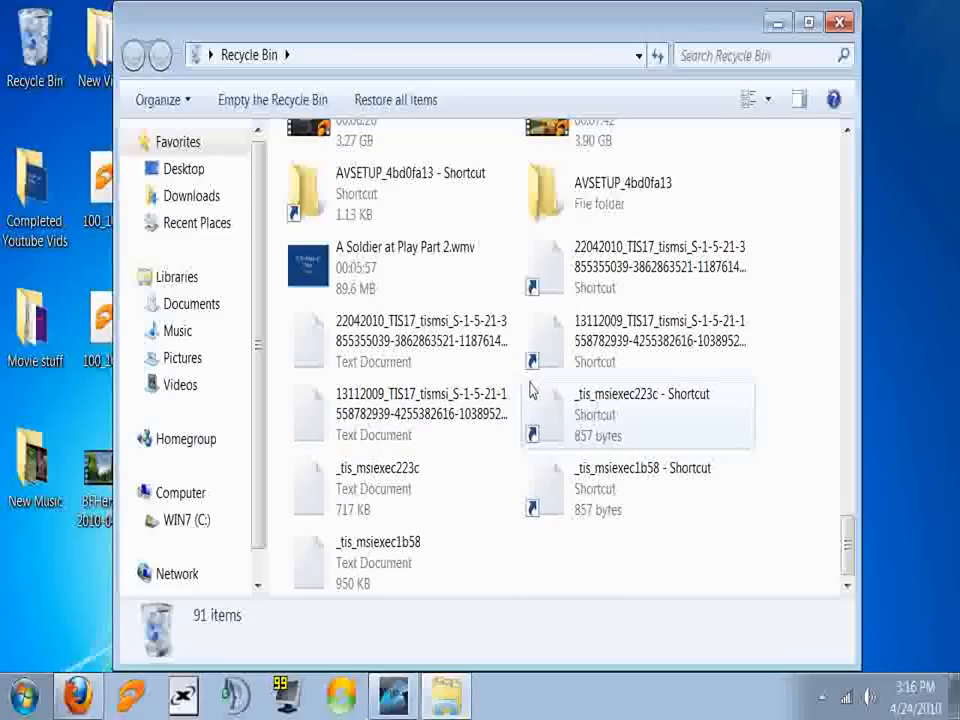
click(838, 22)
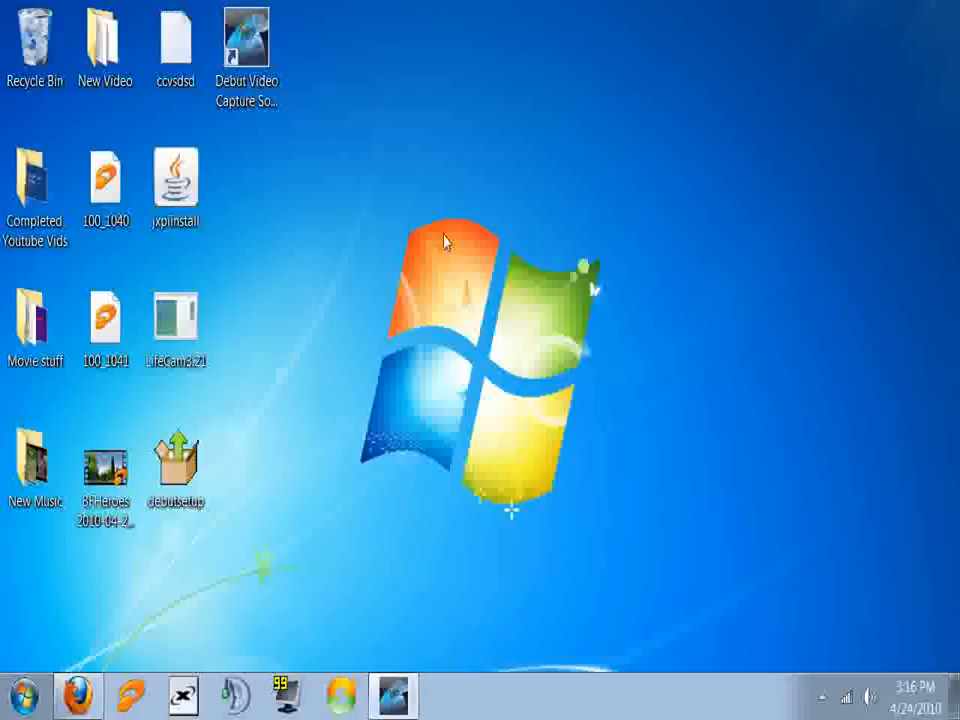
mouse_move(476, 224)
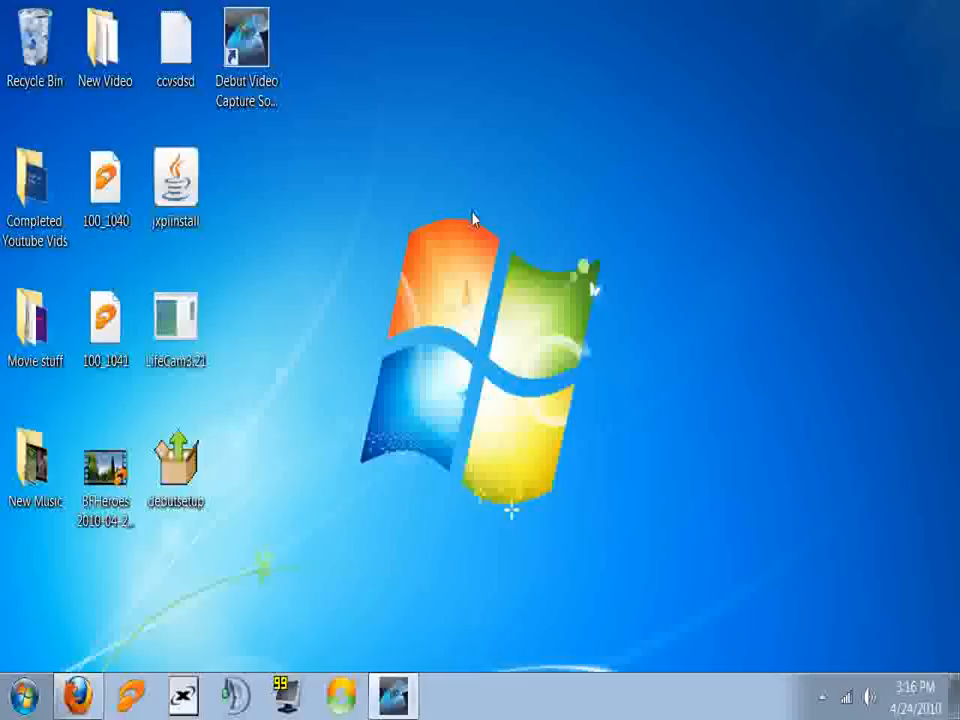
Step: Launch the LifeCam3.21 installer from the desktop so Windows asks whether to run it
click(176, 320)
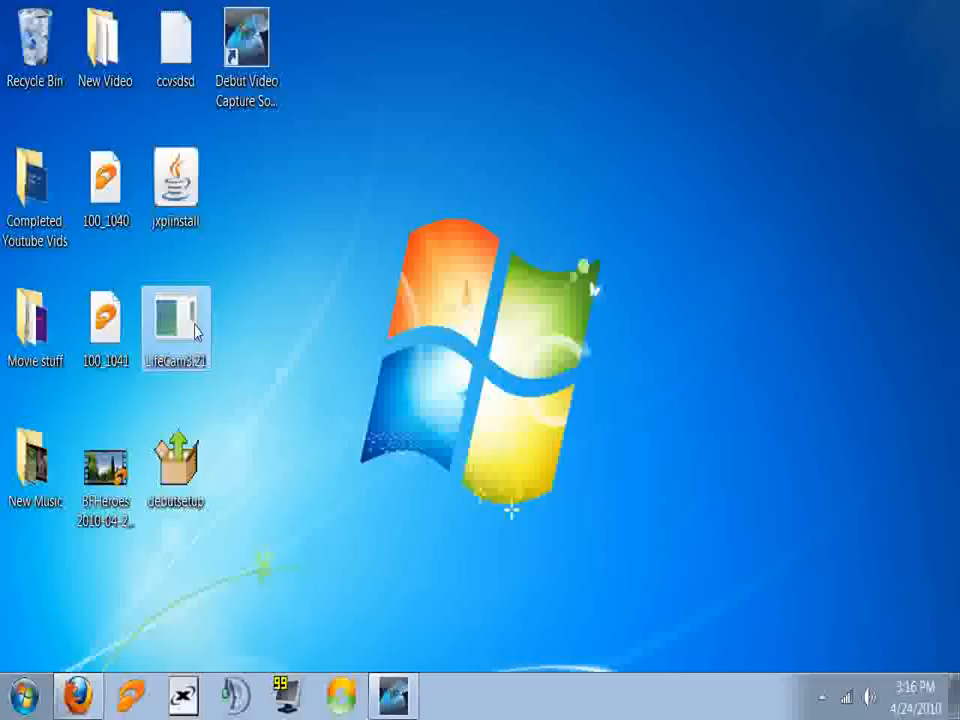
mouse_move(272, 334)
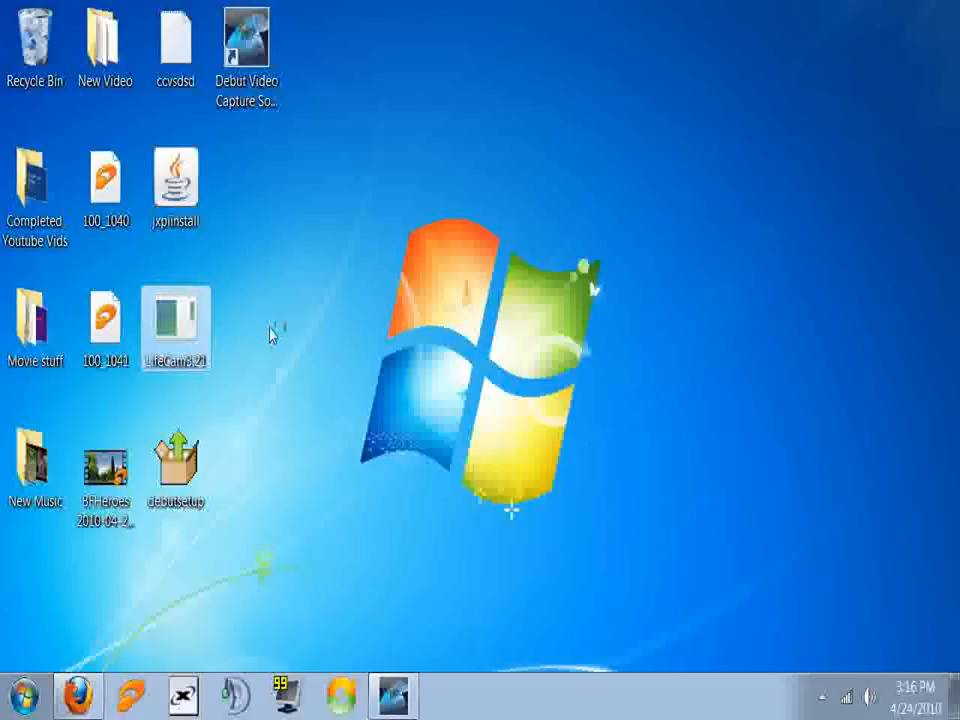
double_click(176, 324)
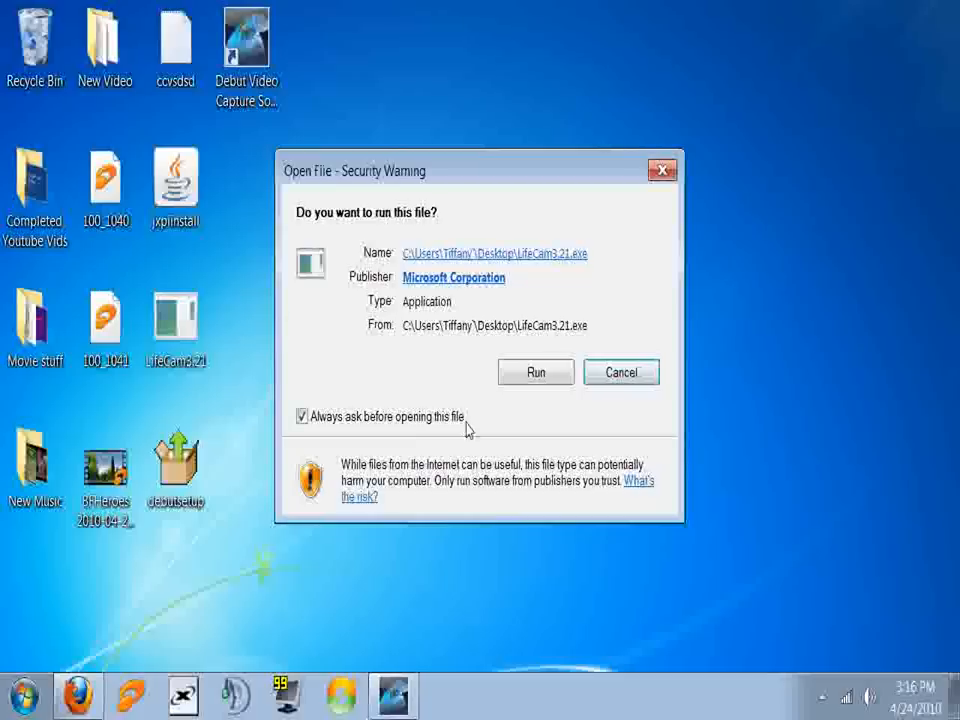
Step: Allow LifeCam Setup to run, pass the welcome page and accept the license to start installing
click(536, 372)
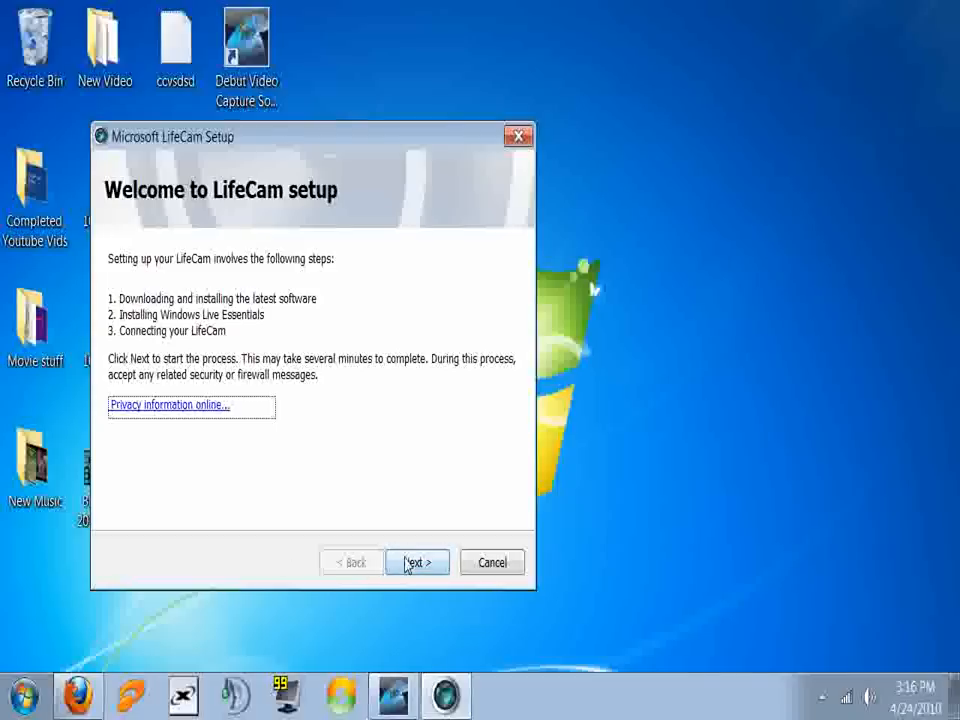
click(416, 562)
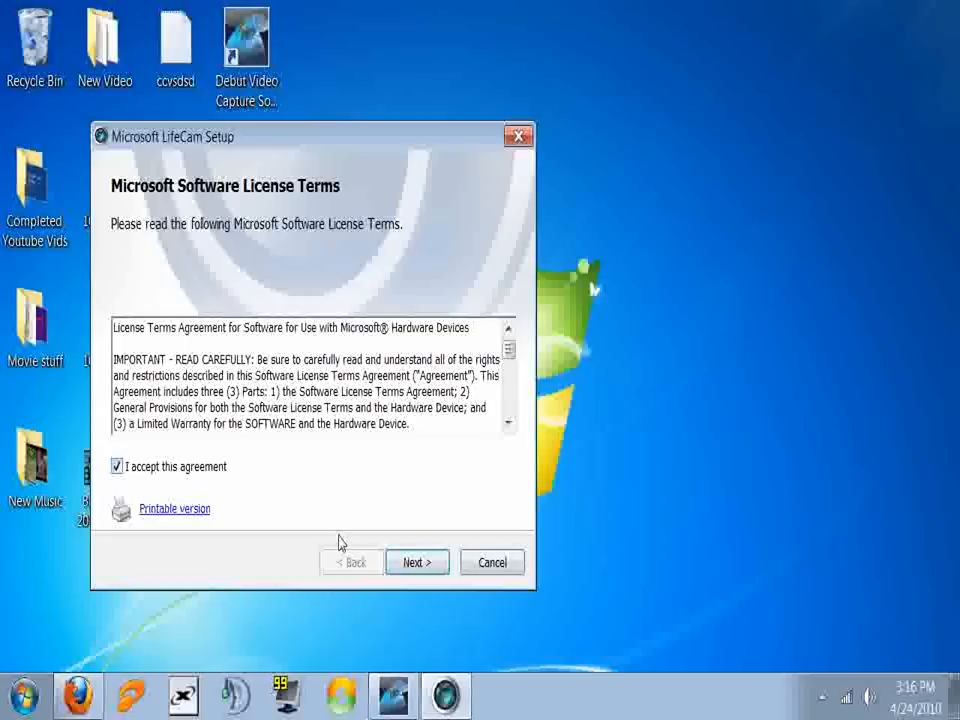
click(416, 560)
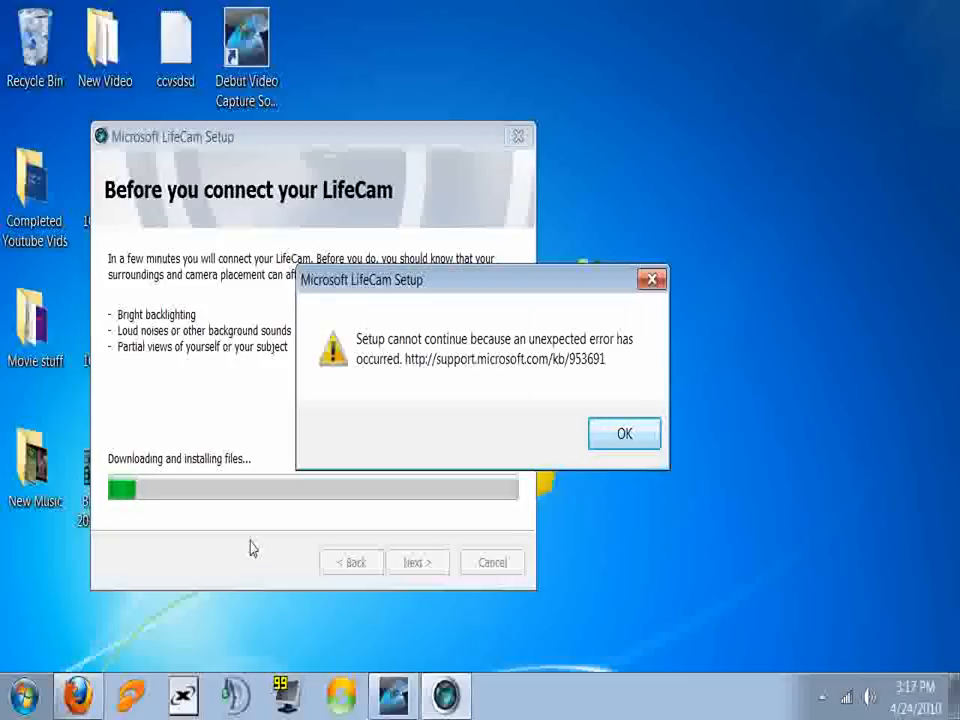
mouse_move(490, 68)
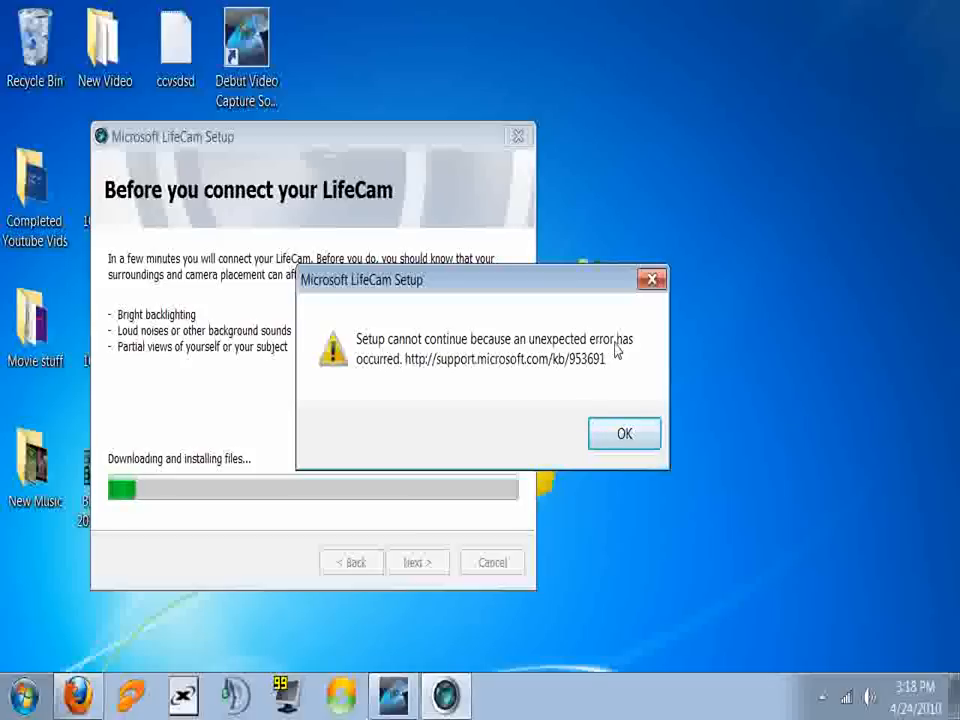
mouse_move(558, 370)
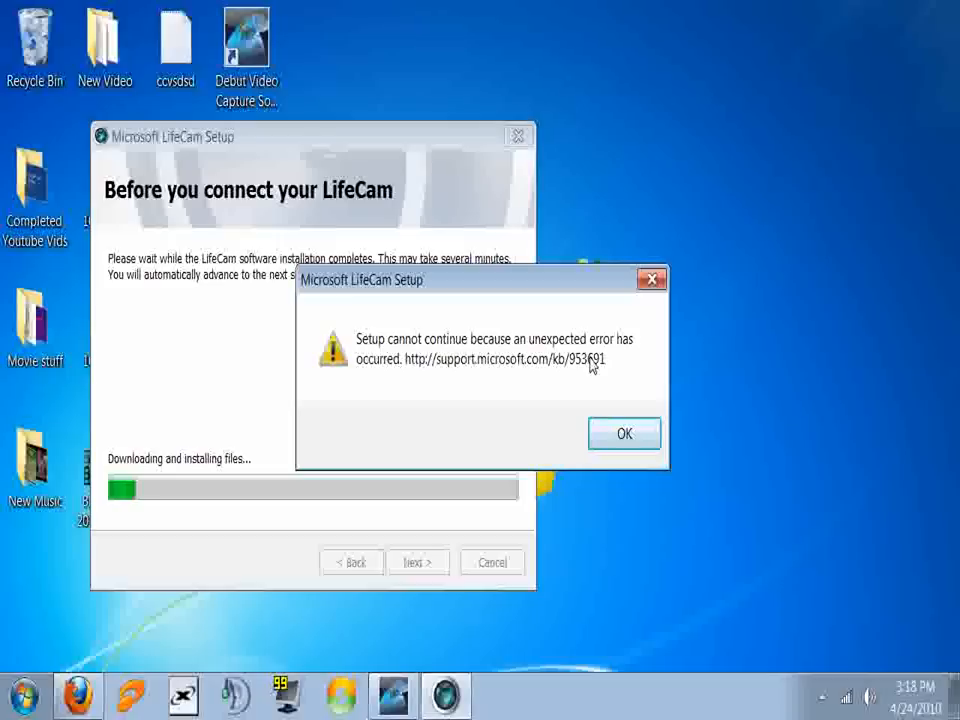
mouse_move(560, 448)
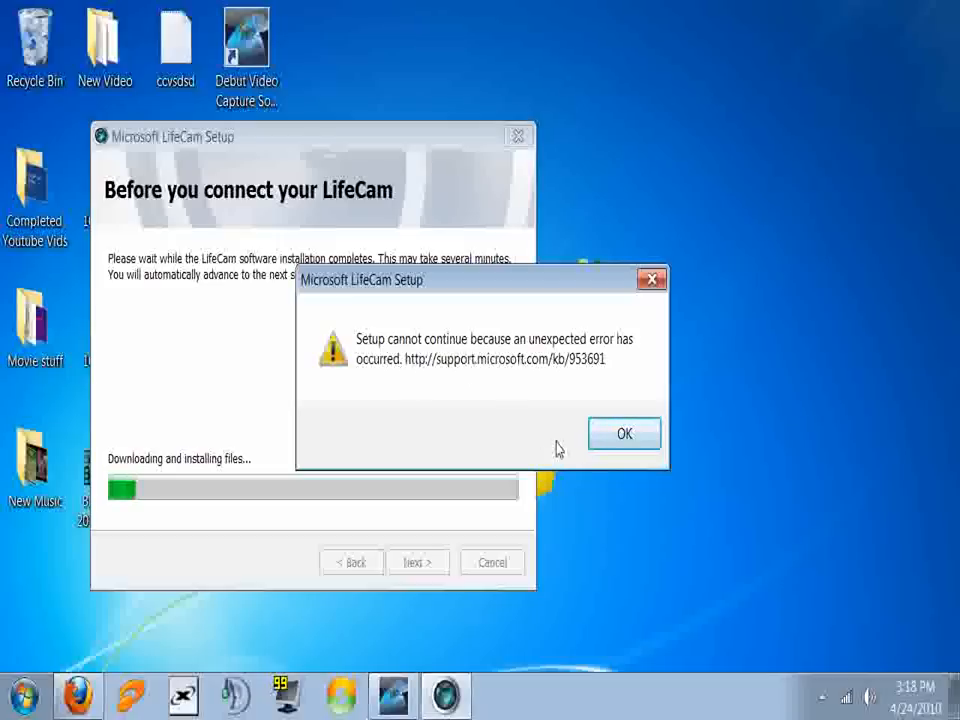
Step: Acknowledge the 'Setup cannot continue' unexpected-error message in LifeCam Setup
click(624, 432)
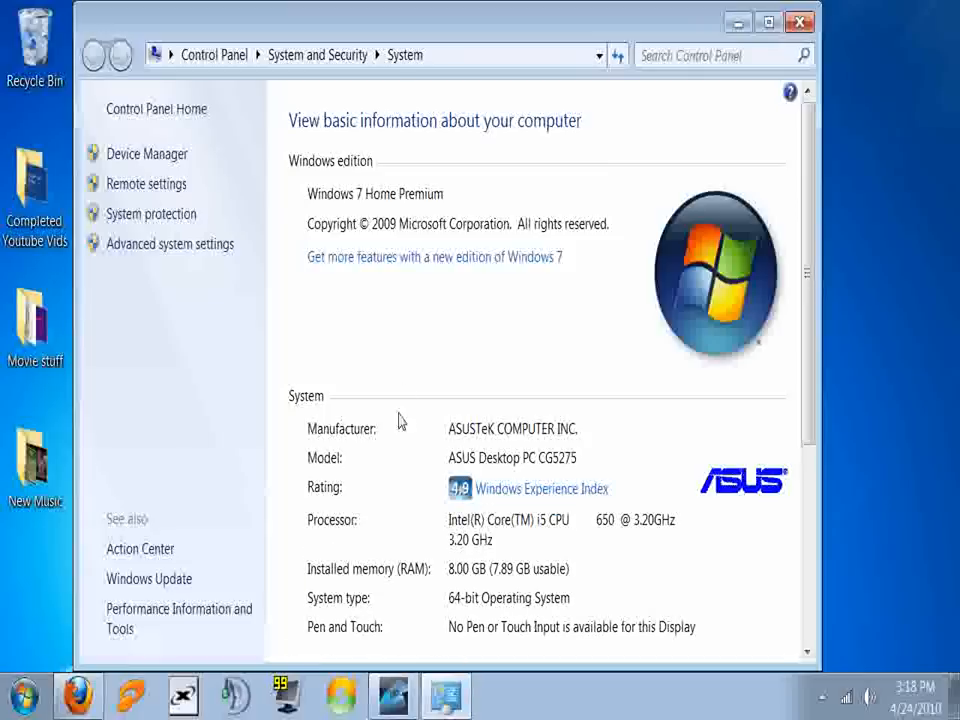
scroll(down, 3)
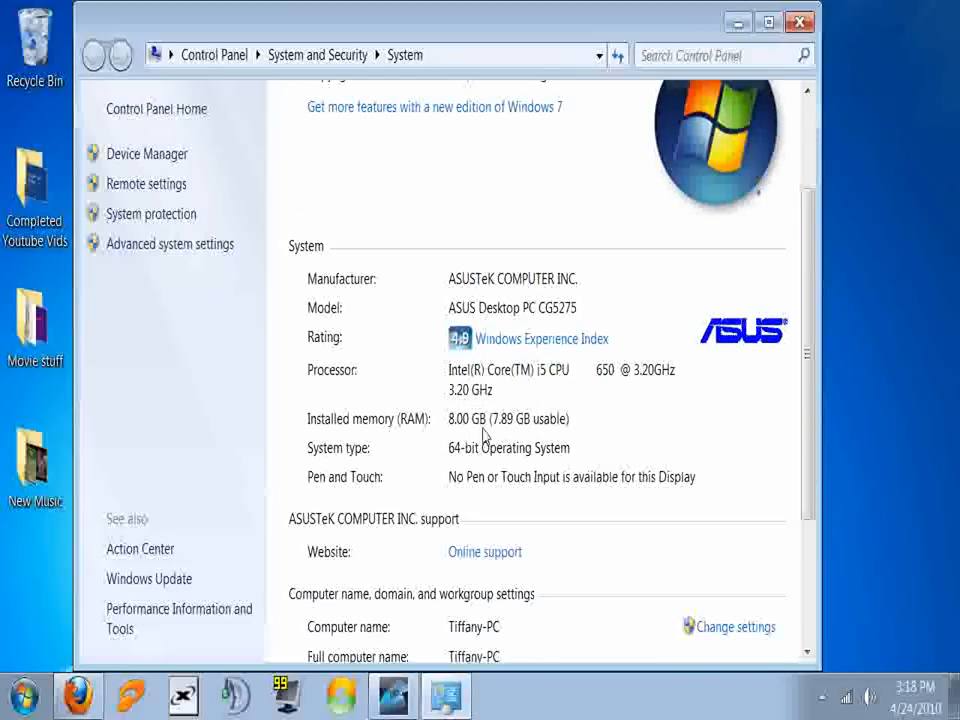
scroll(down, 3)
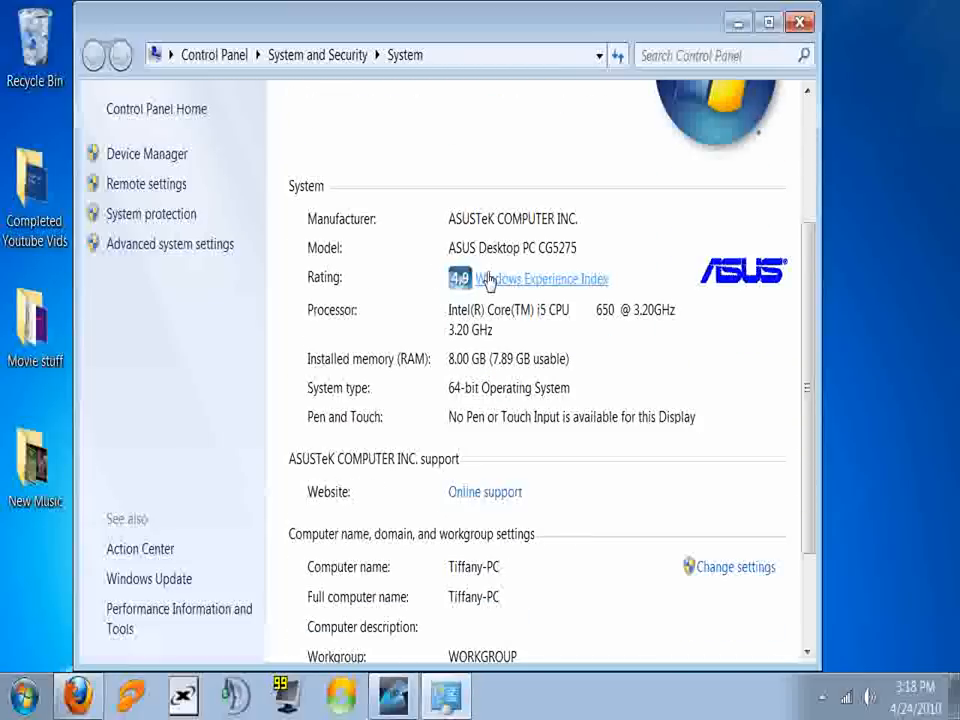
mouse_move(544, 260)
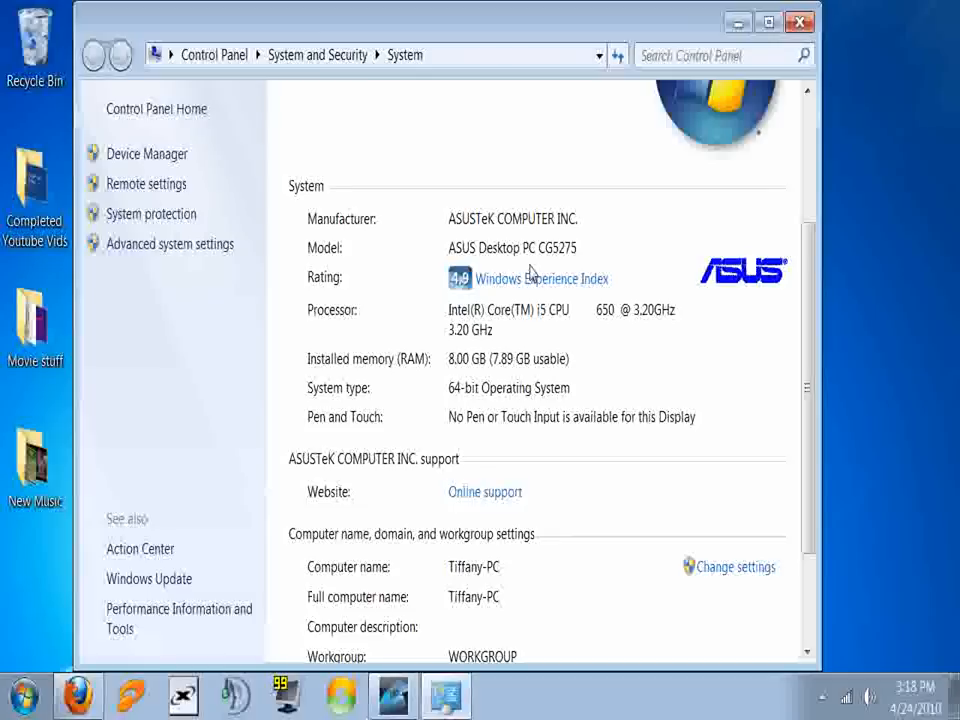
mouse_move(536, 276)
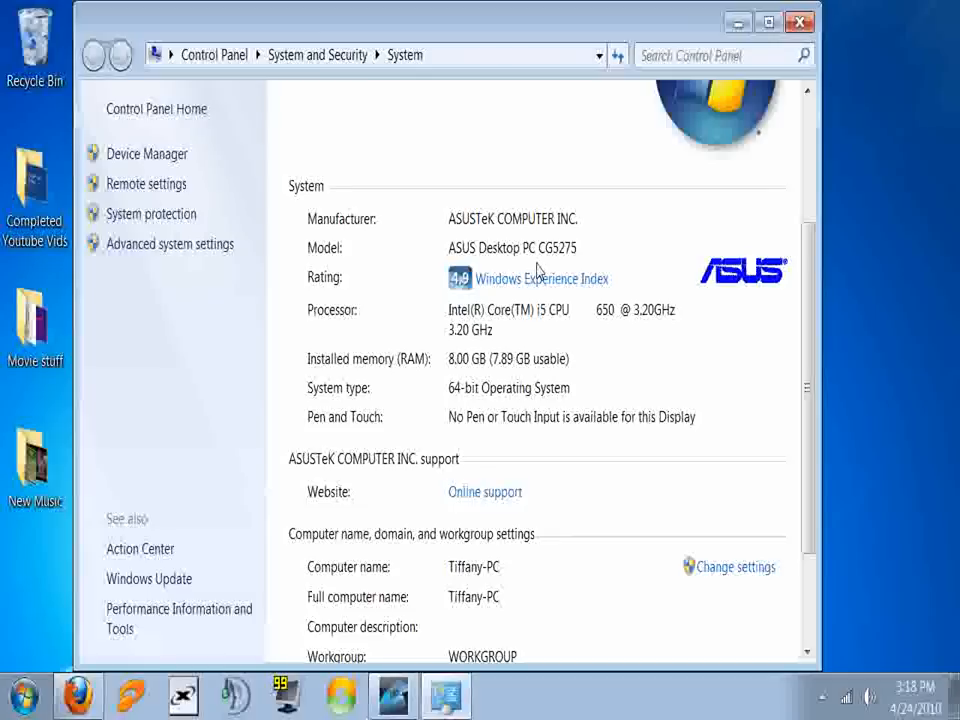
scroll(down, 3)
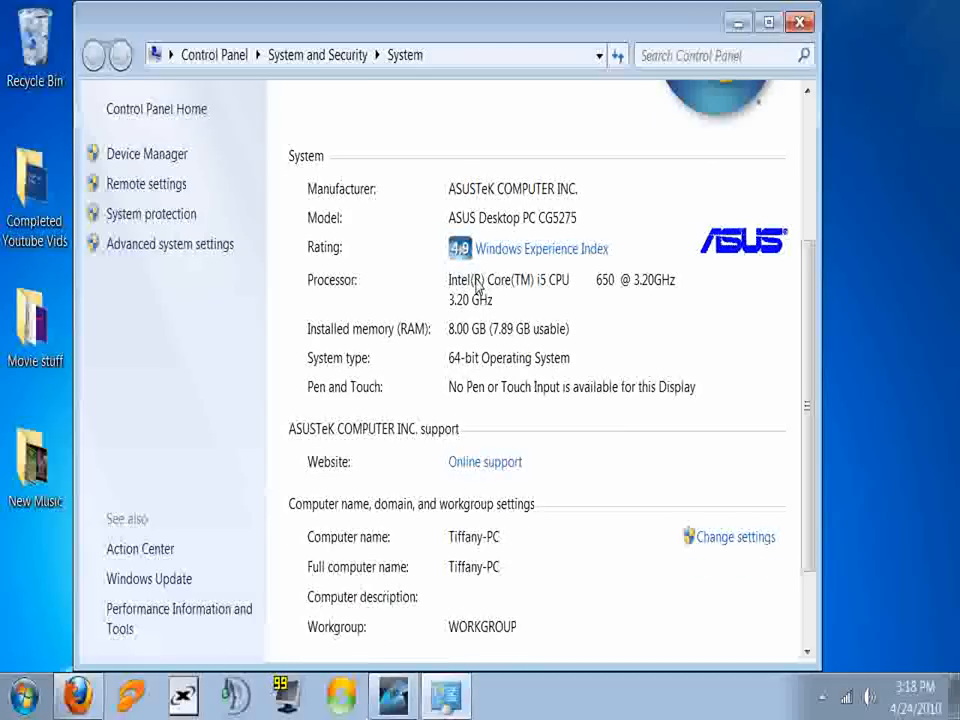
mouse_move(476, 280)
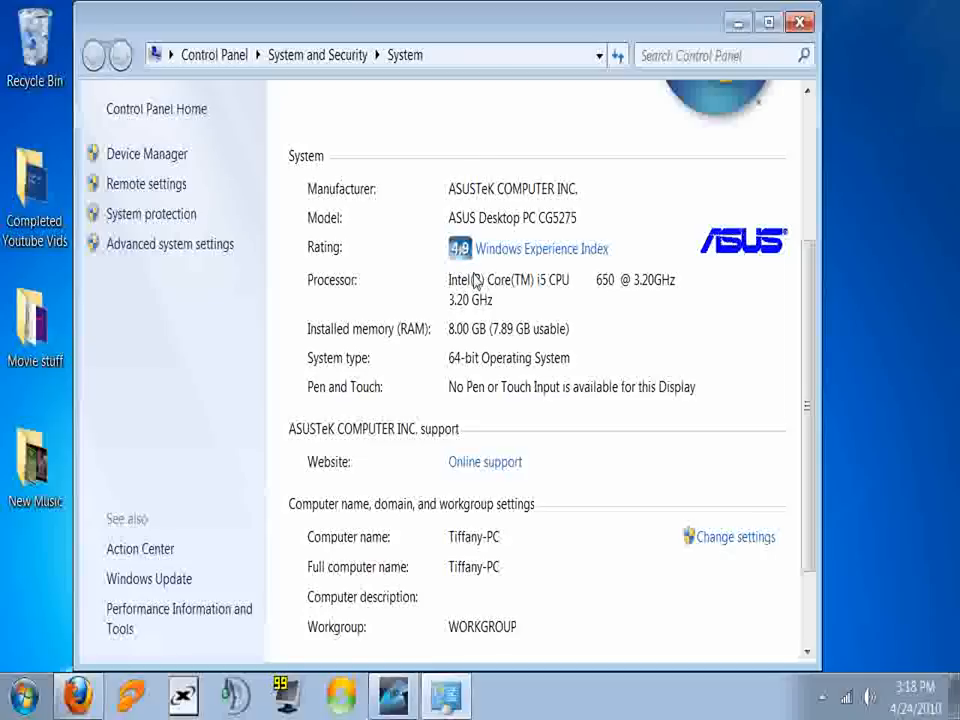
mouse_move(468, 292)
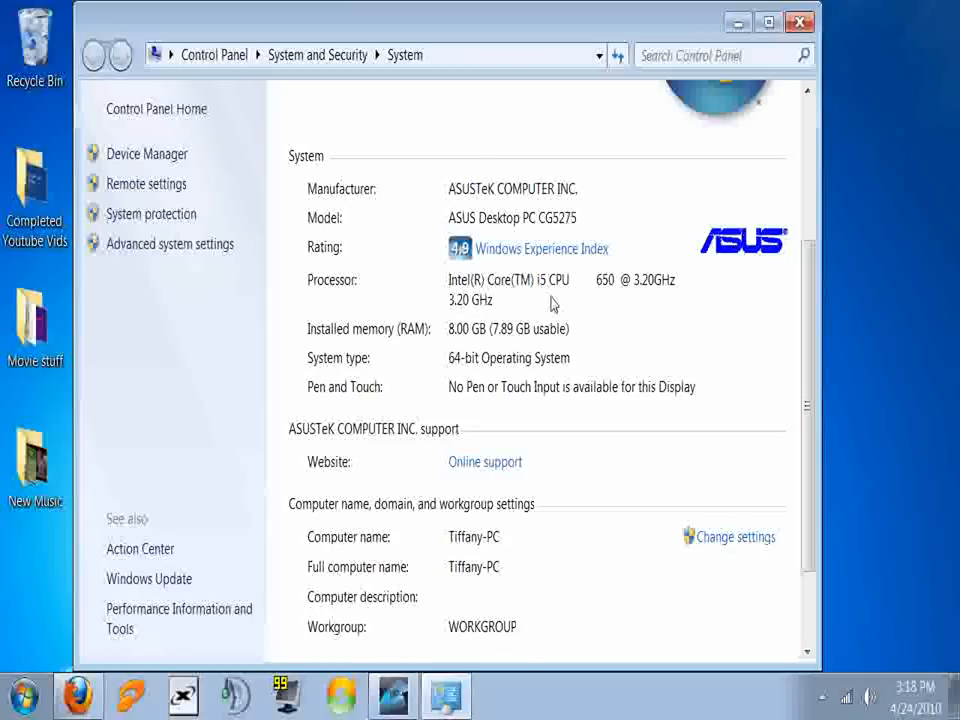
mouse_move(602, 300)
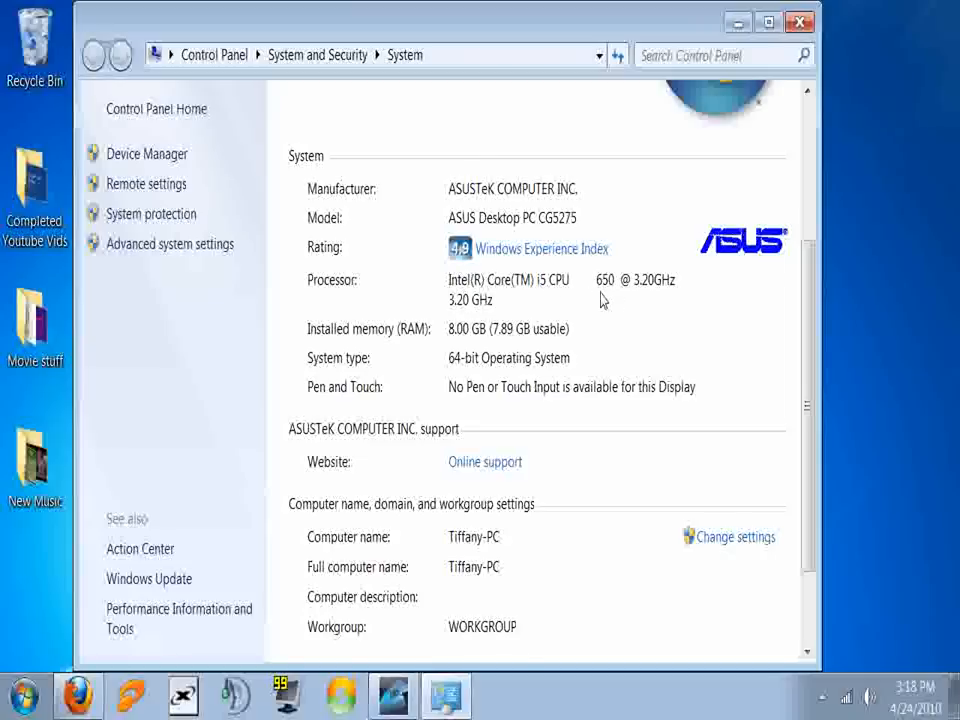
mouse_move(644, 302)
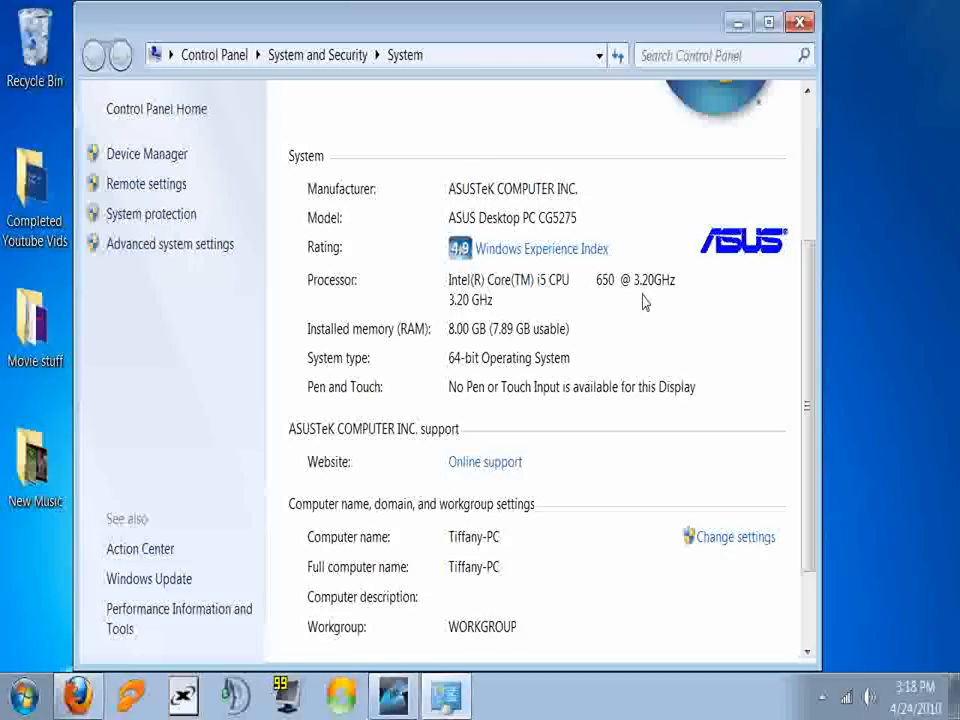
scroll(down, 3)
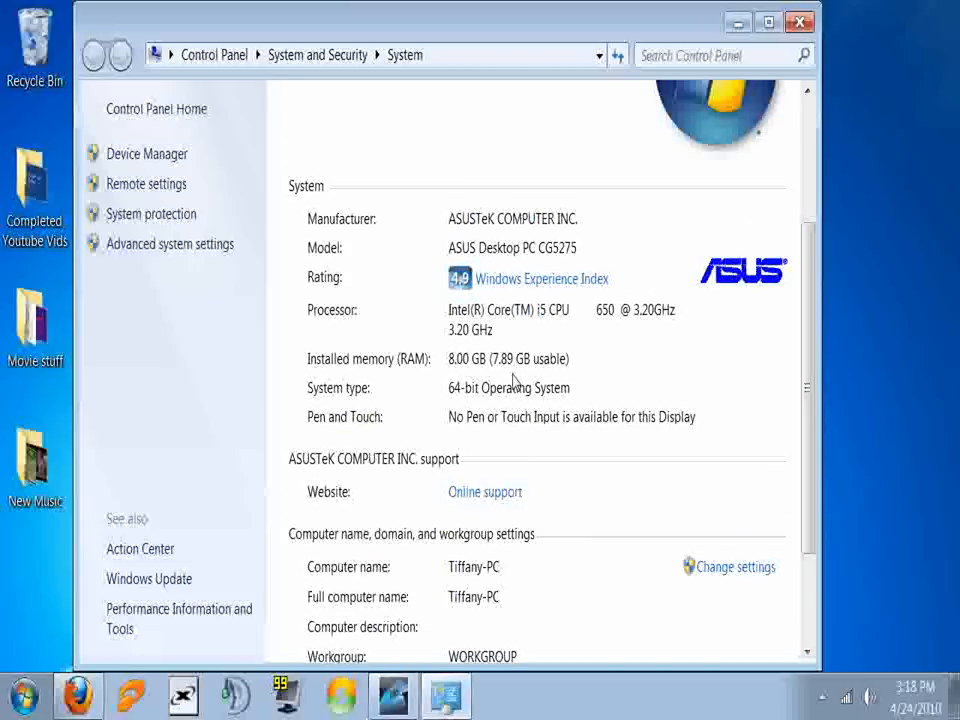
mouse_move(548, 376)
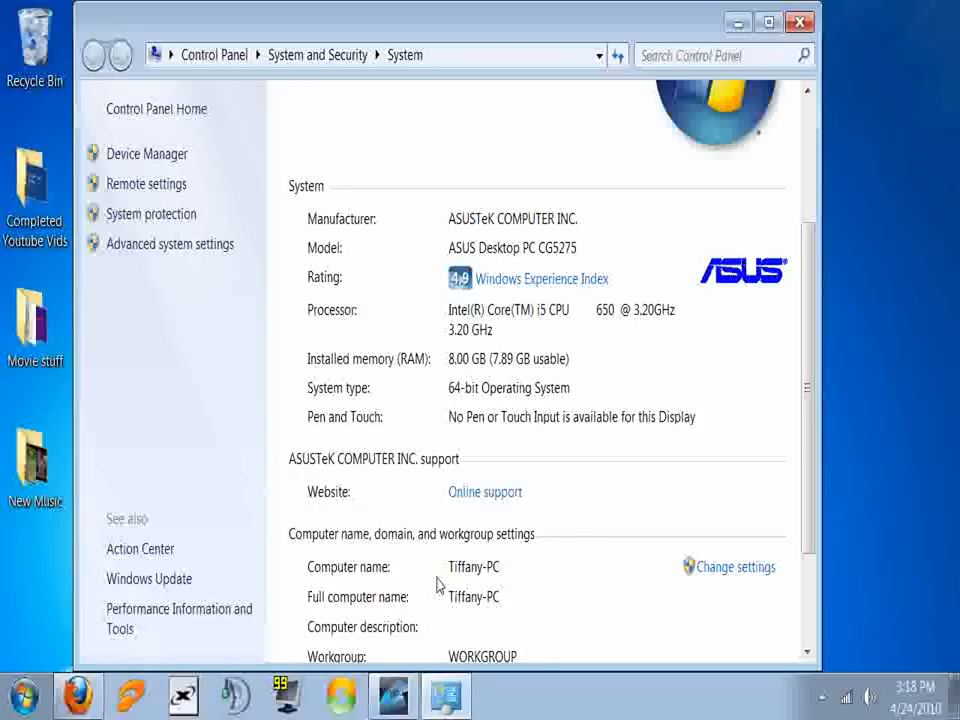
scroll(up, 3)
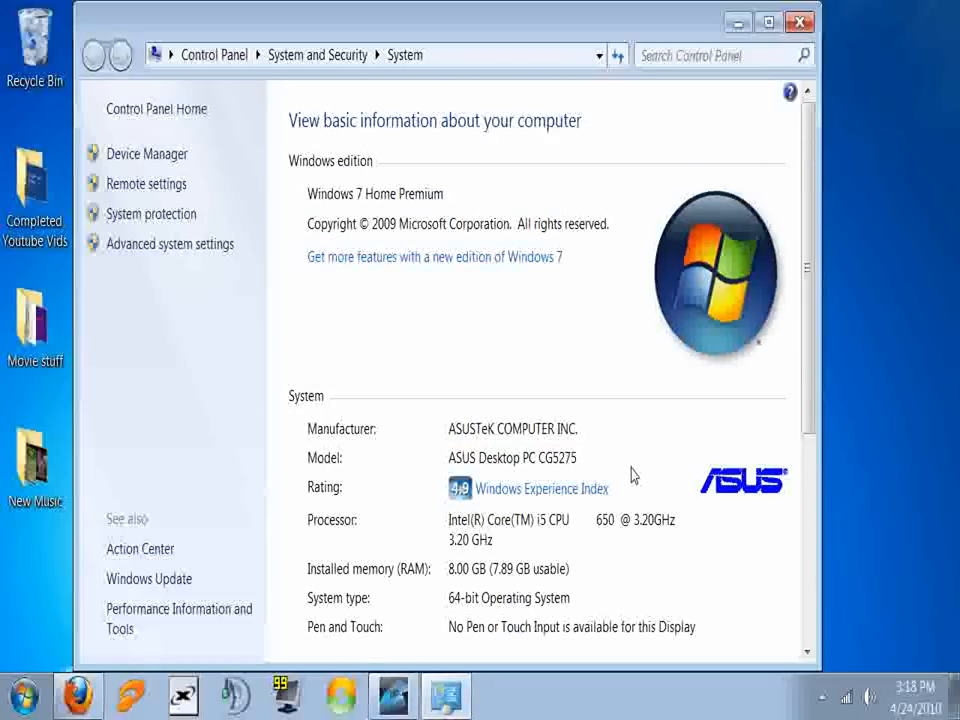
mouse_move(222, 160)
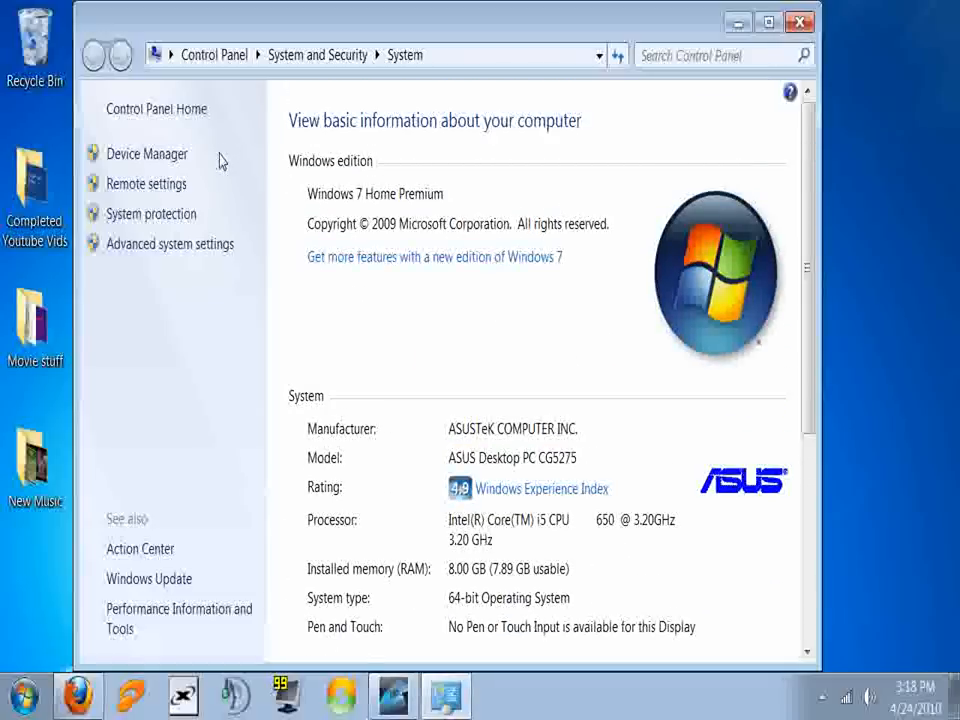